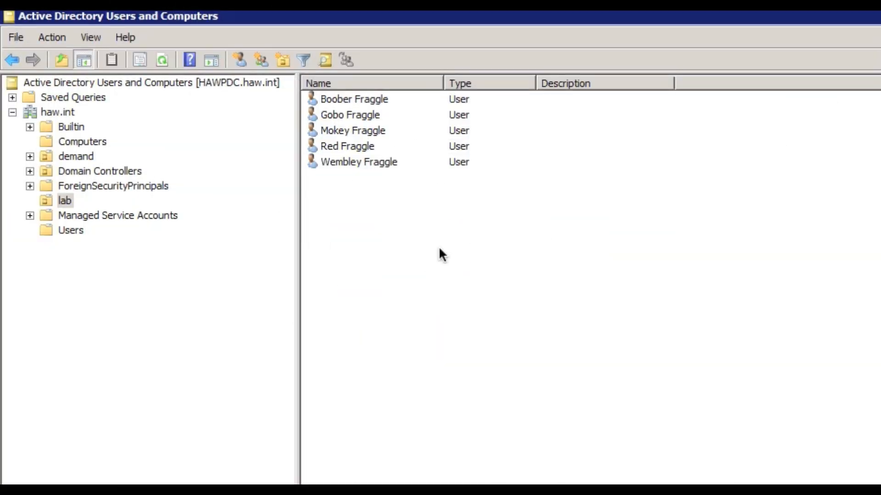
mouse_move(160, 218)
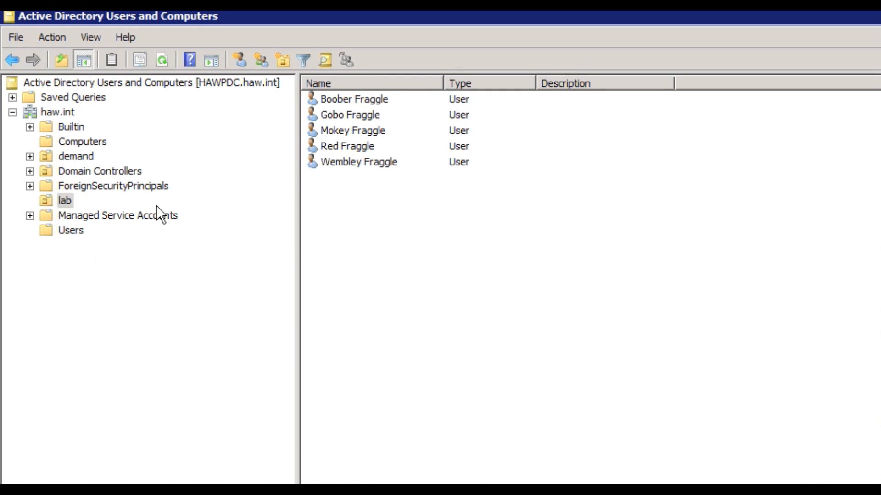
mouse_move(394, 117)
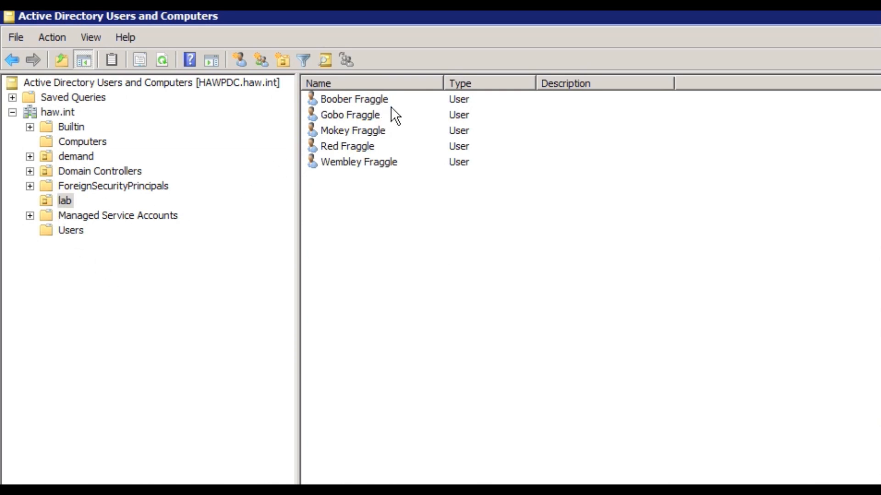
mouse_move(414, 175)
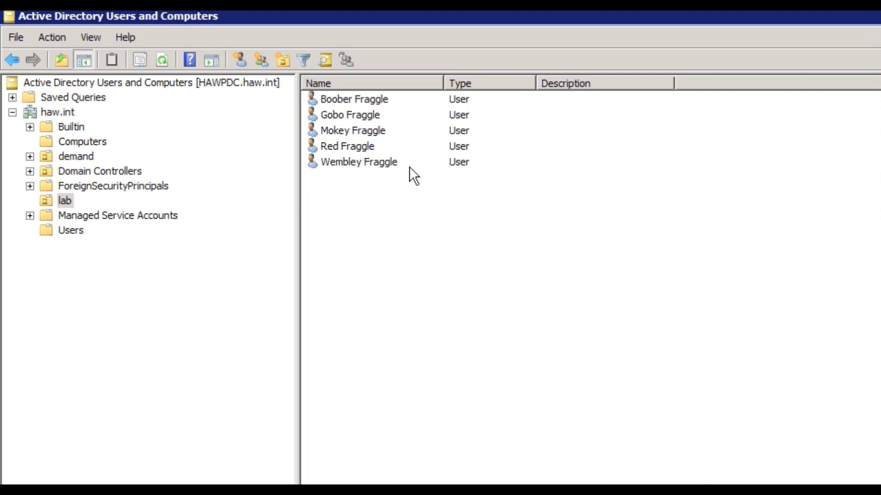
mouse_move(89, 116)
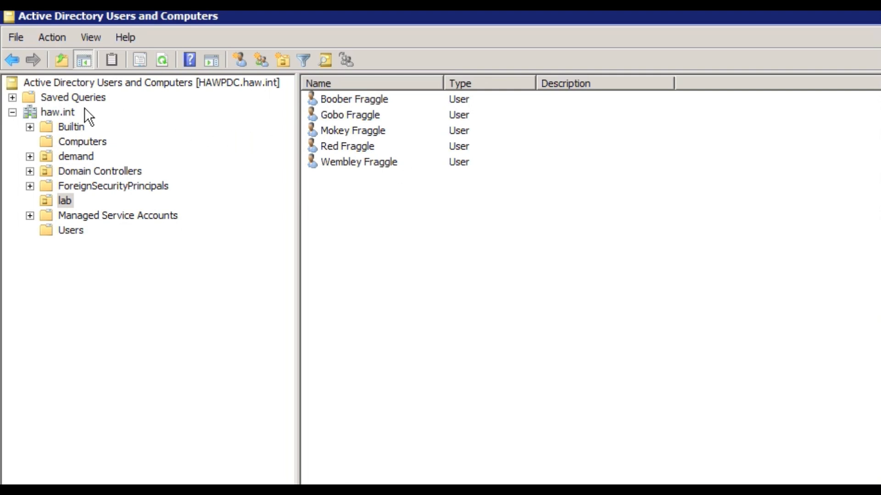
- Bring up the System menu's Operator Management options including Authentication Server
left_click(65, 201)
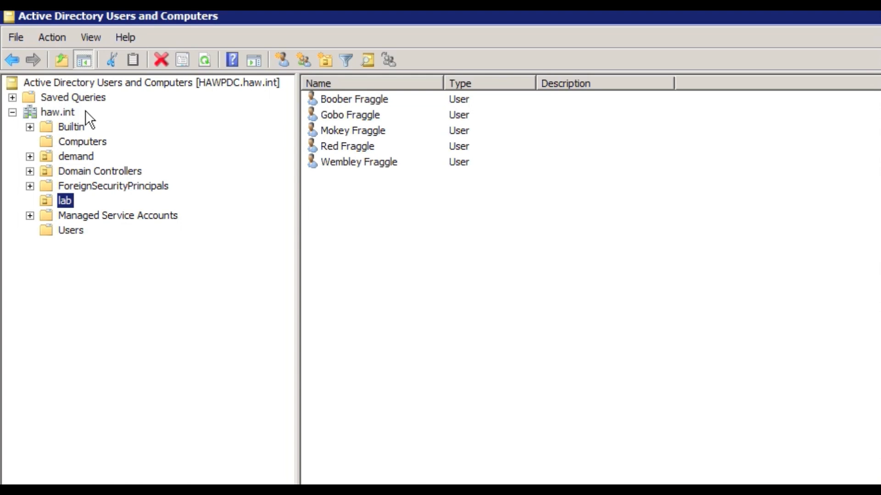
mouse_move(175, 176)
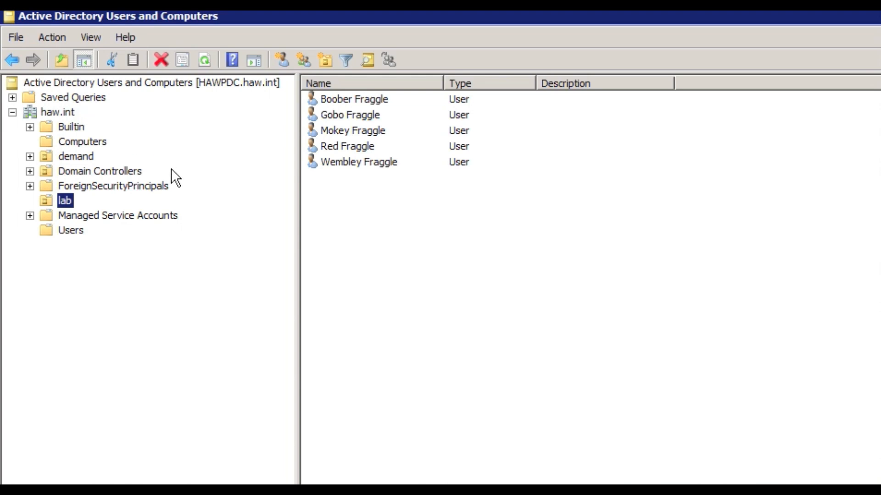
mouse_move(162, 218)
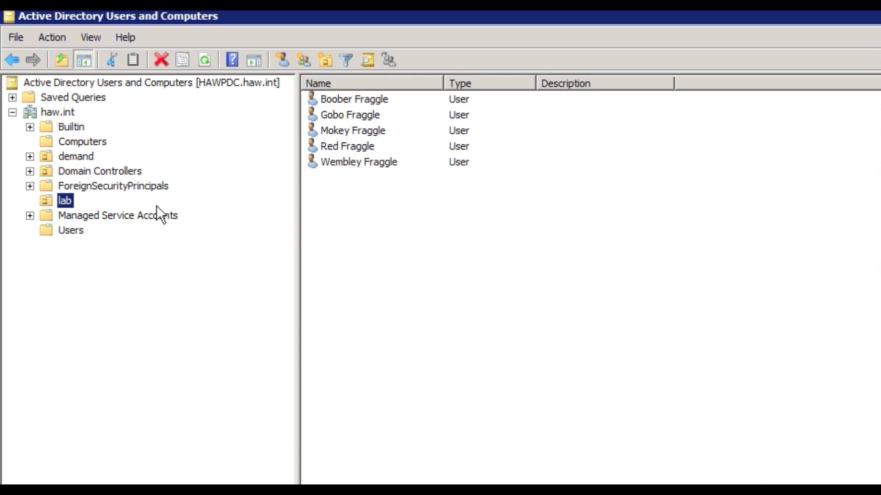
mouse_move(120, 205)
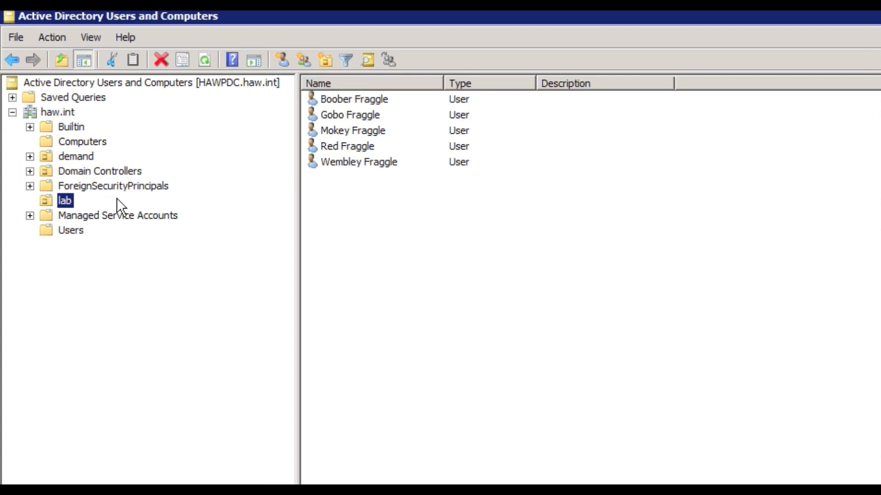
mouse_move(351, 190)
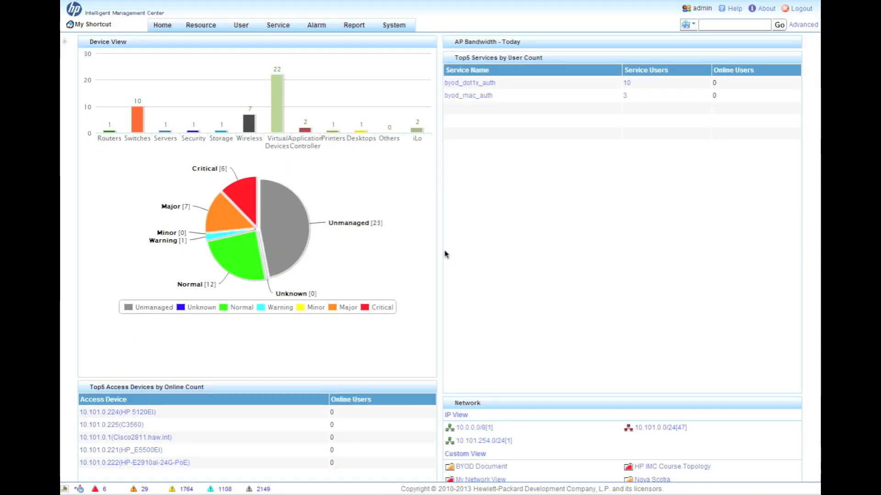
mouse_move(394, 27)
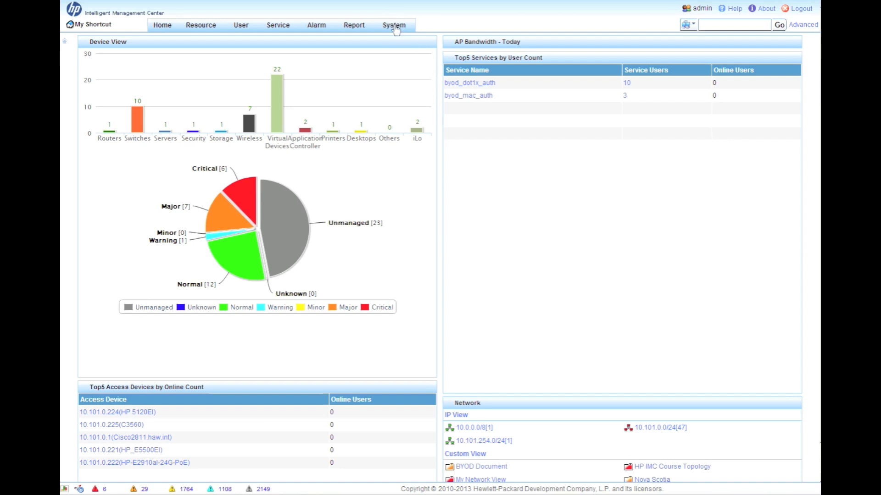
left_click(394, 25)
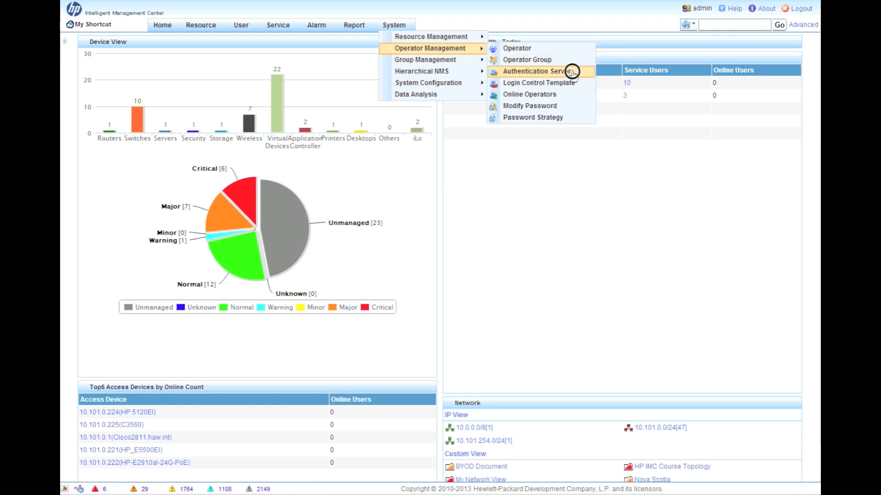
- Save the LDAP server settings: Microsoft Active Directory at 10.101.0.10, base DN dc=haw,dc=int
left_click(538, 71)
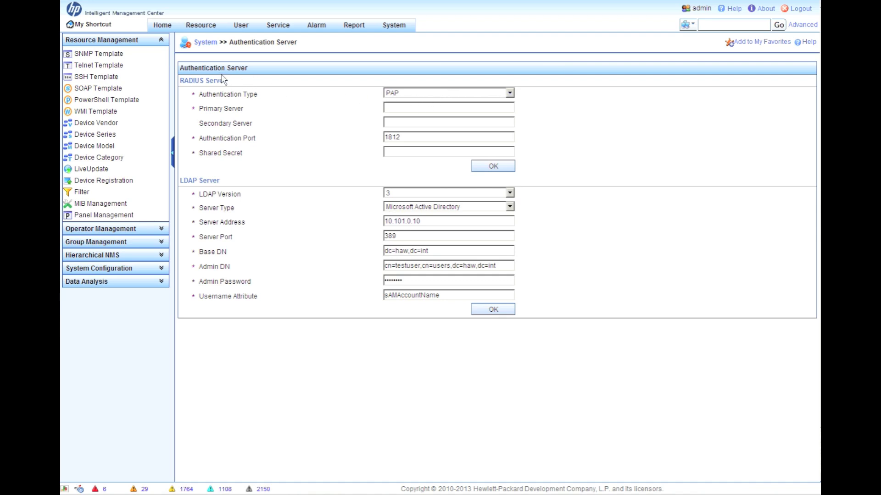
mouse_move(439, 120)
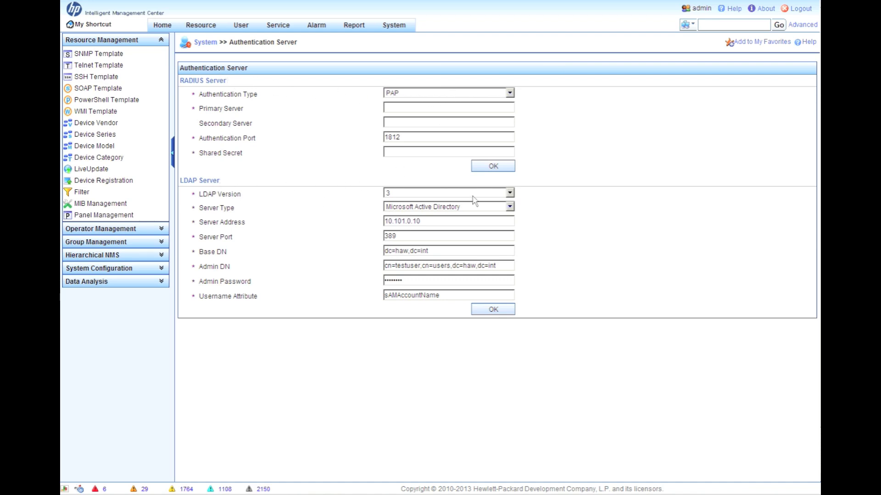
left_click(507, 206)
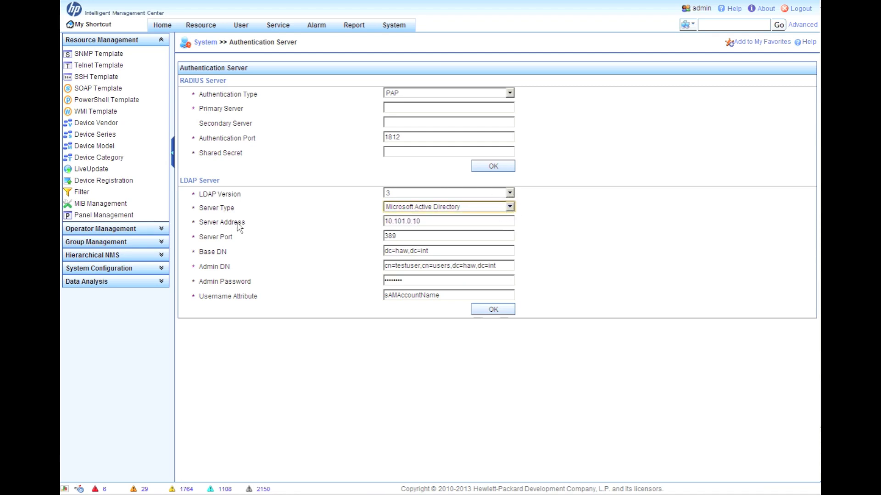
left_click(448, 221)
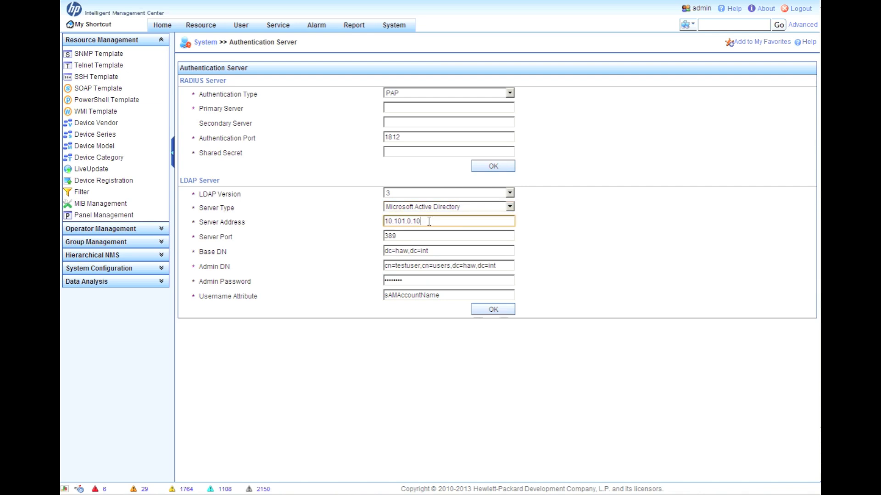
mouse_move(225, 253)
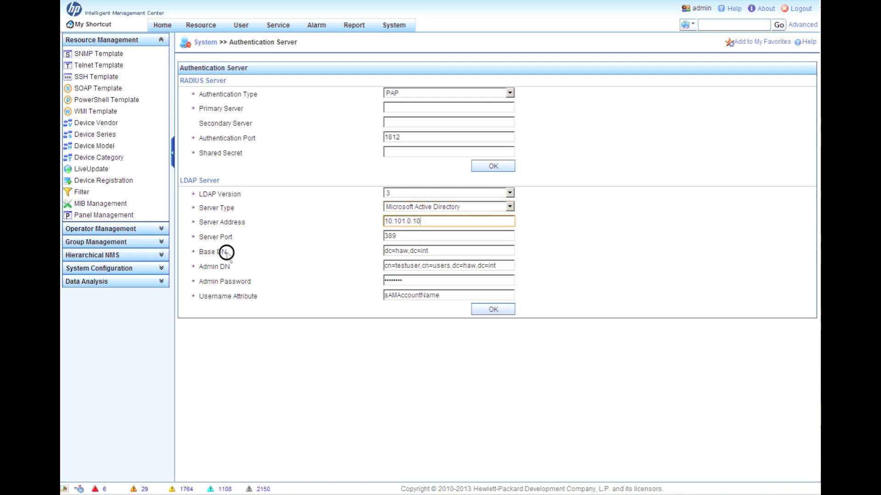
left_click(448, 251)
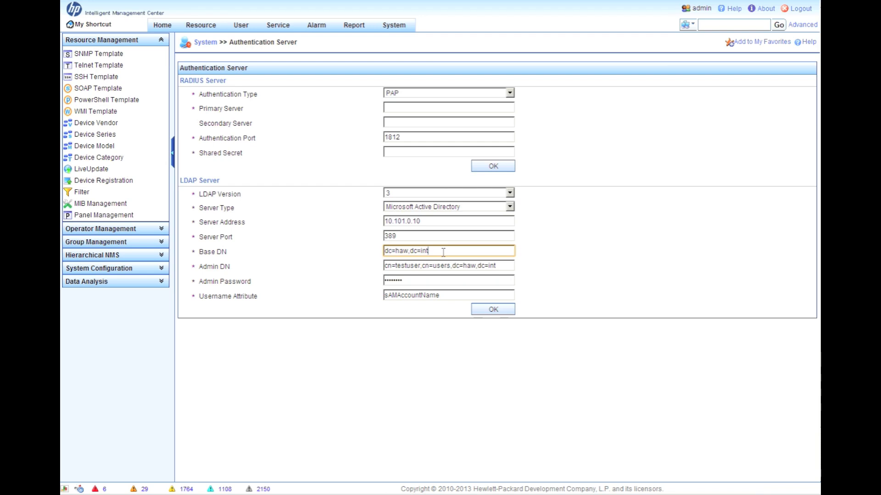
mouse_move(267, 268)
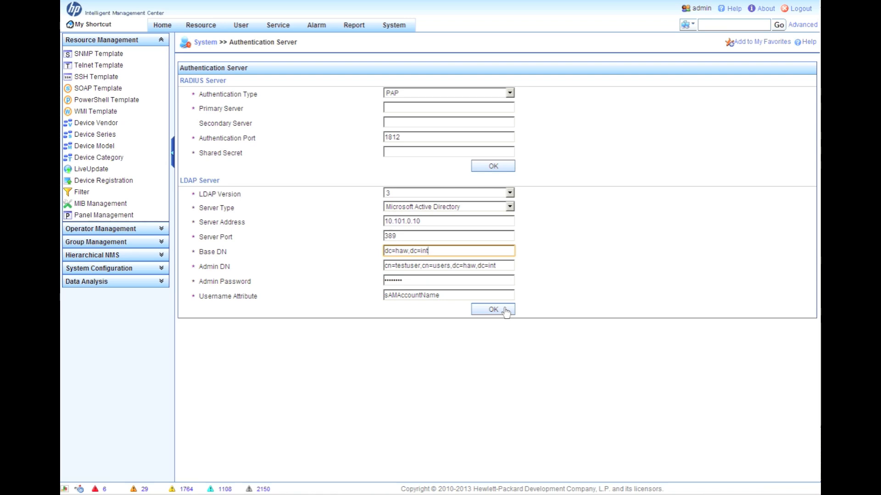
left_click(492, 309)
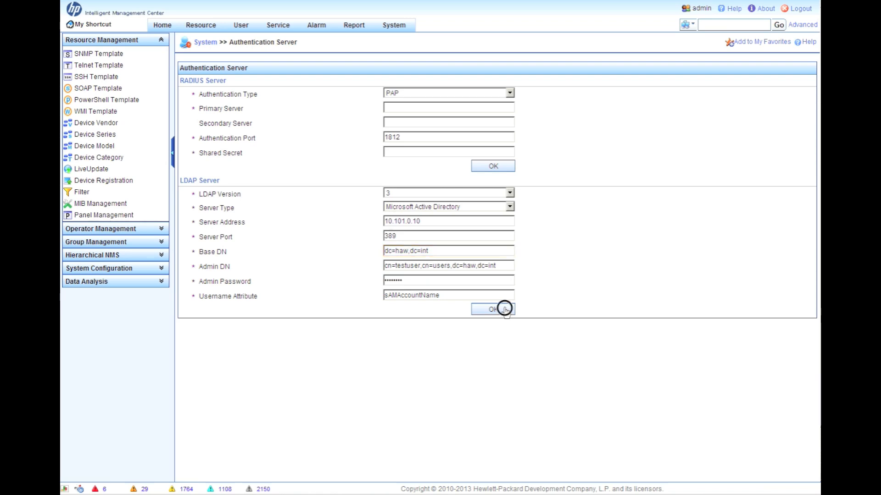
left_click(492, 309)
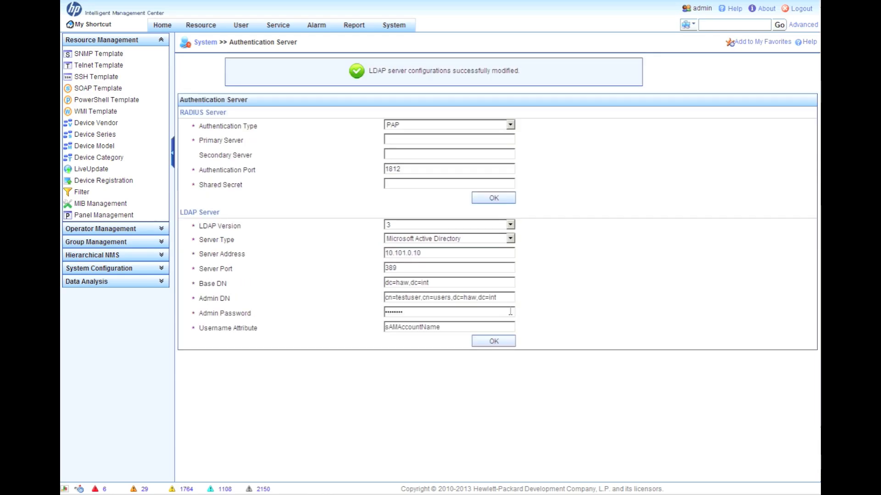
mouse_move(393, 25)
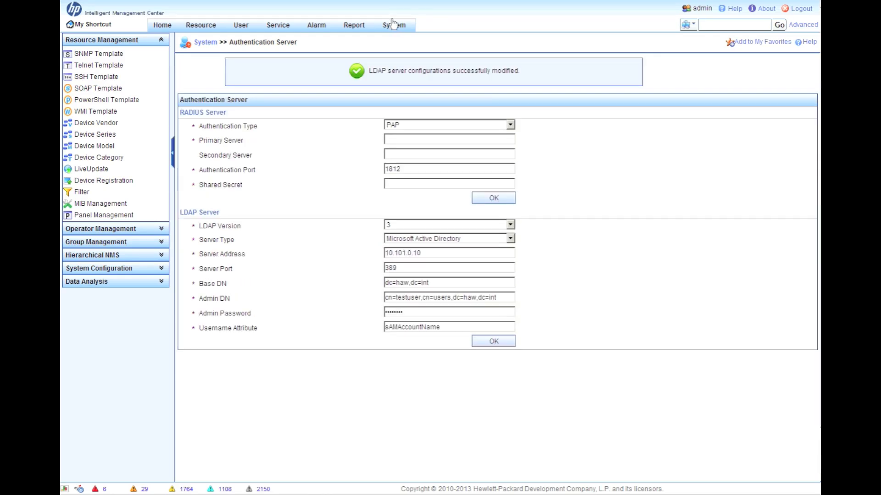
- Show the Operator List with the existing password and LDAP accounts
left_click(394, 25)
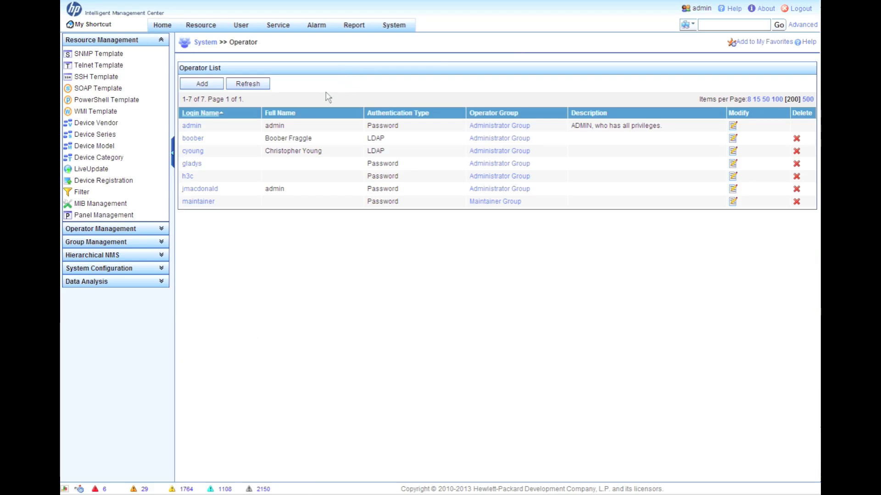
mouse_move(231, 98)
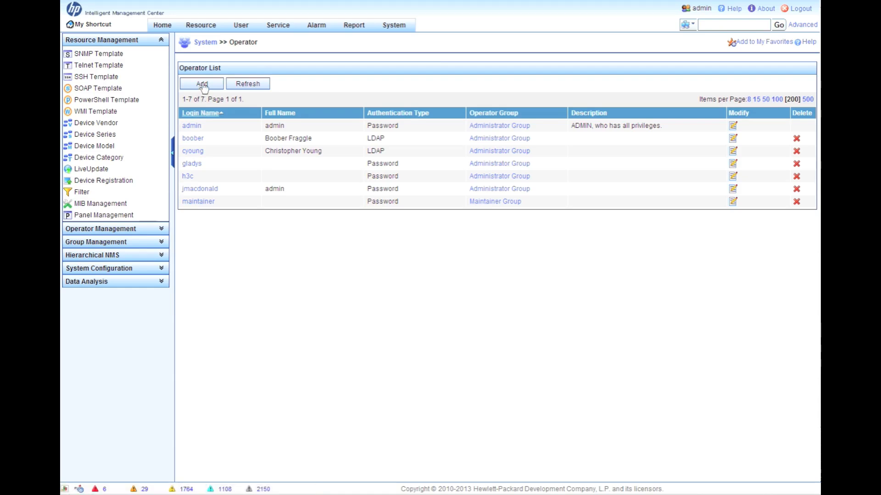
- Start a new operator named red using LDAP authentication
left_click(201, 83)
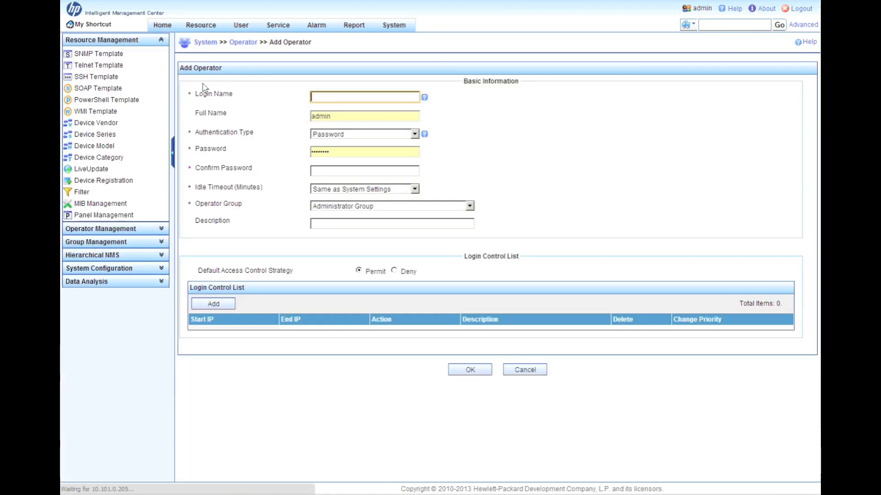
type("red")
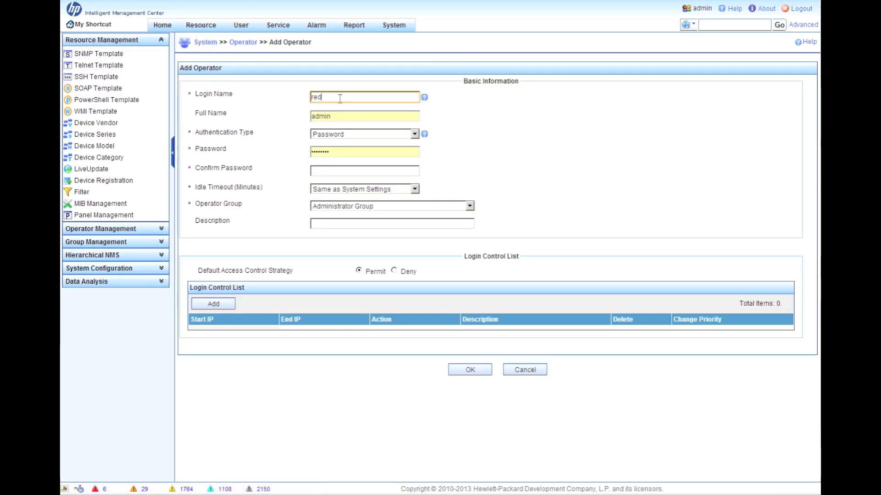
left_click(413, 134)
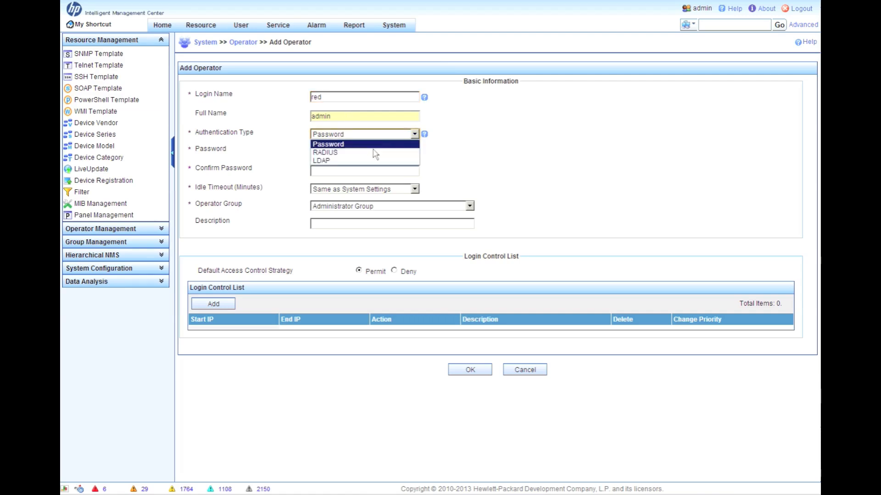
left_click(321, 160)
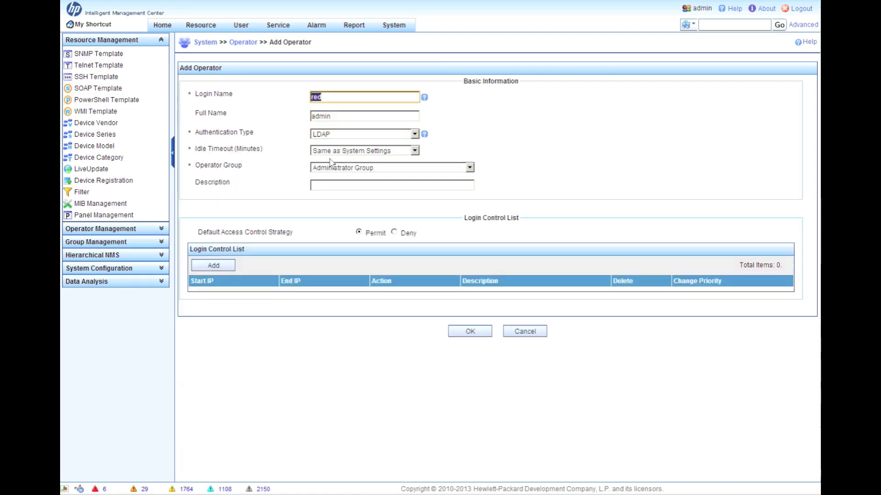
mouse_move(357, 146)
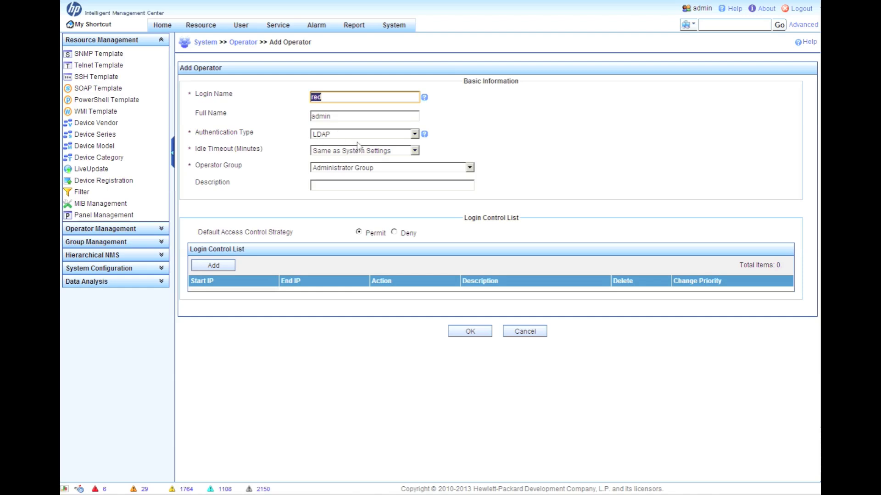
mouse_move(390, 173)
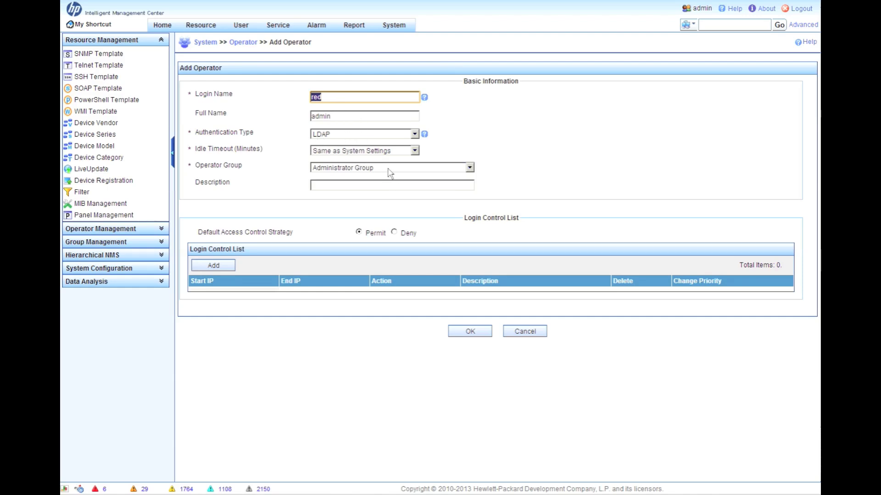
- Keep Administrator Group as red's operator group and save the new operator
left_click(469, 167)
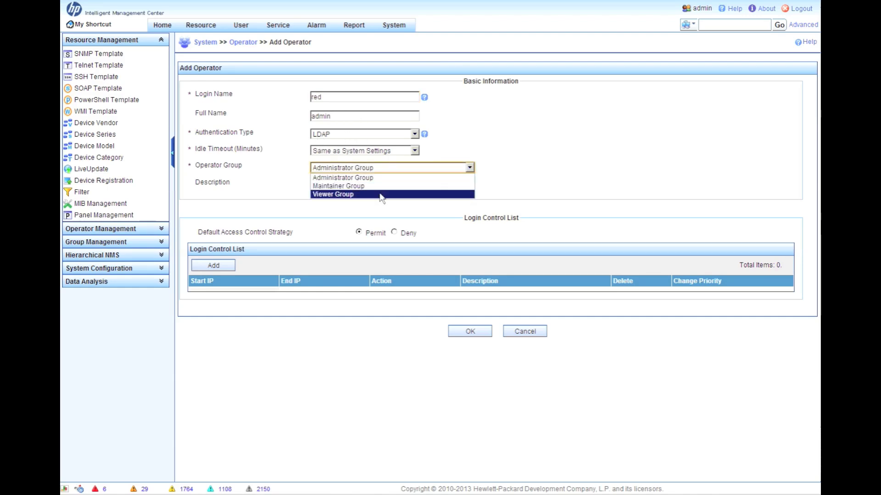
left_click(343, 177)
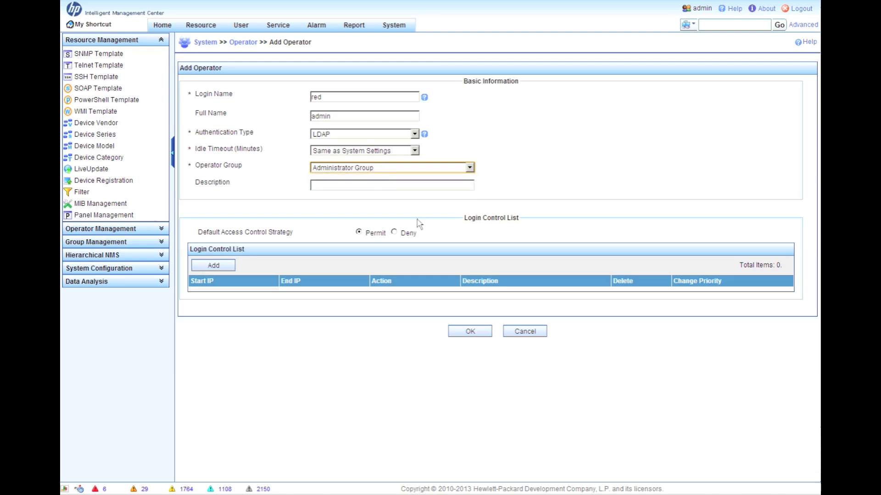
left_click(470, 331)
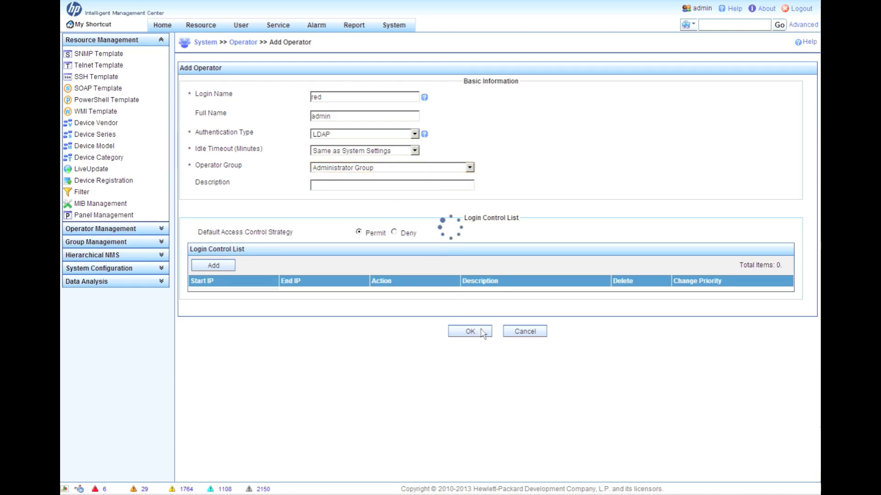
left_click(470, 331)
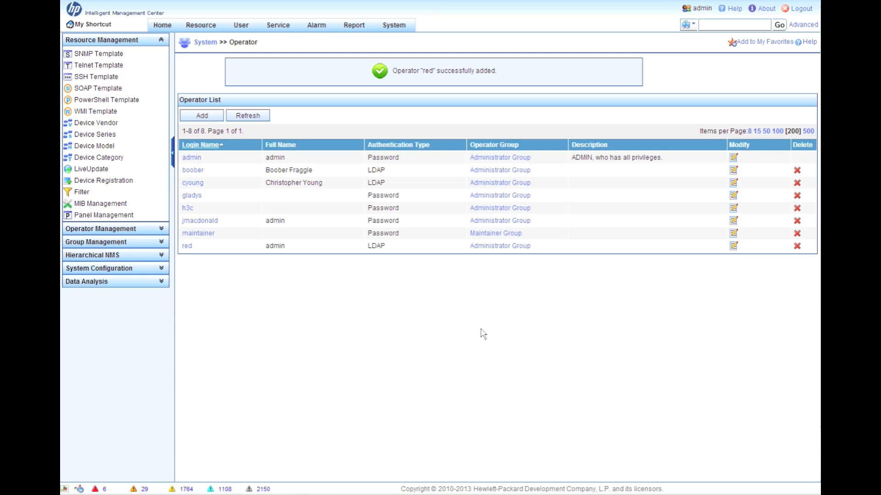
mouse_move(479, 333)
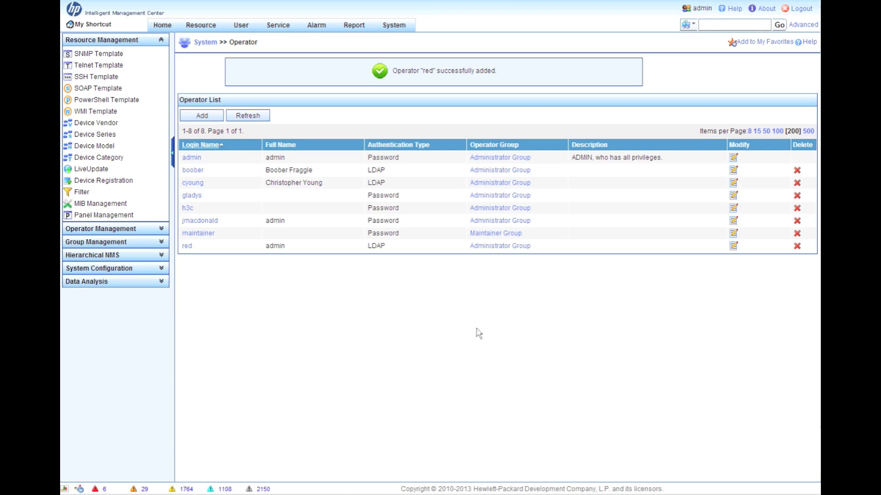
mouse_move(813, 42)
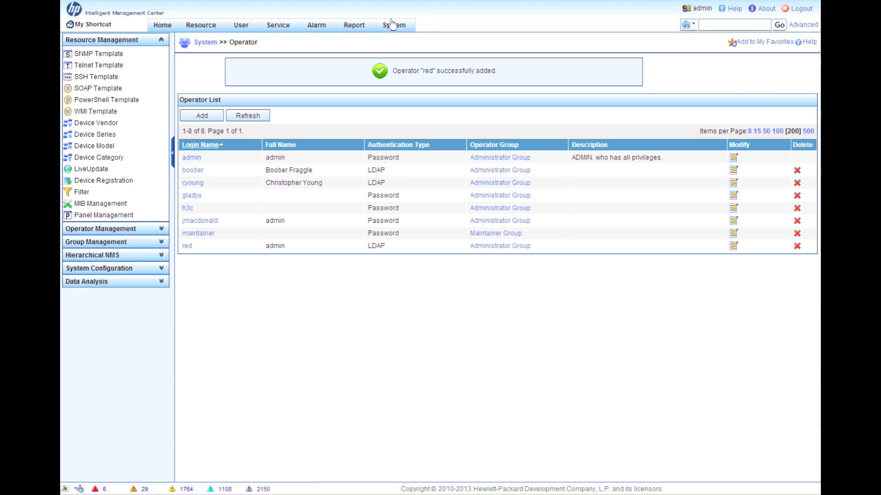
- Reach the Operator Group list and start a blank Add Operator Group form
left_click(394, 25)
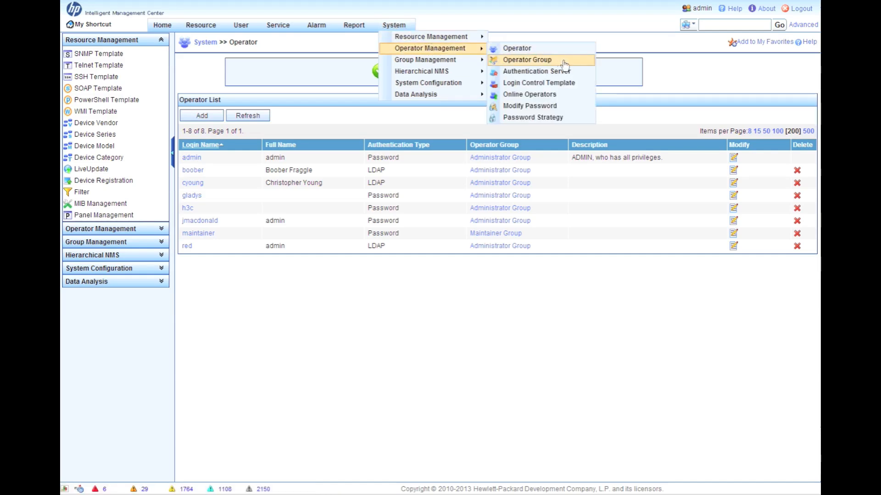
left_click(527, 59)
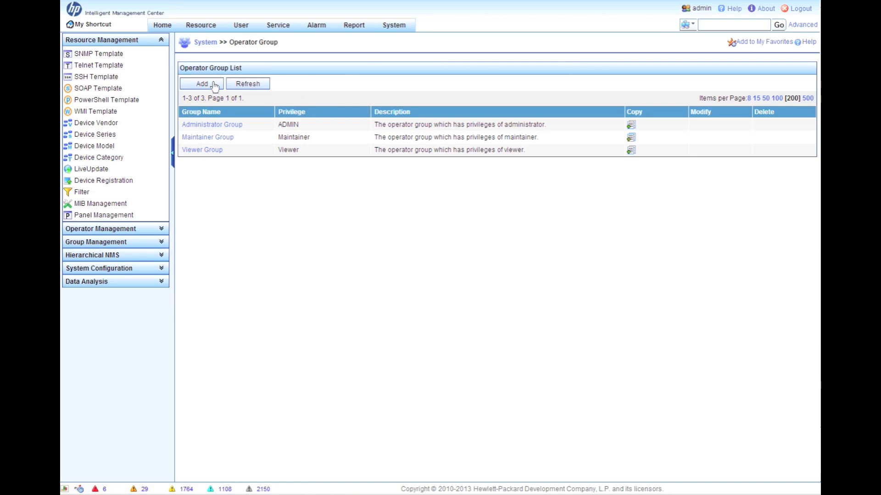
left_click(201, 83)
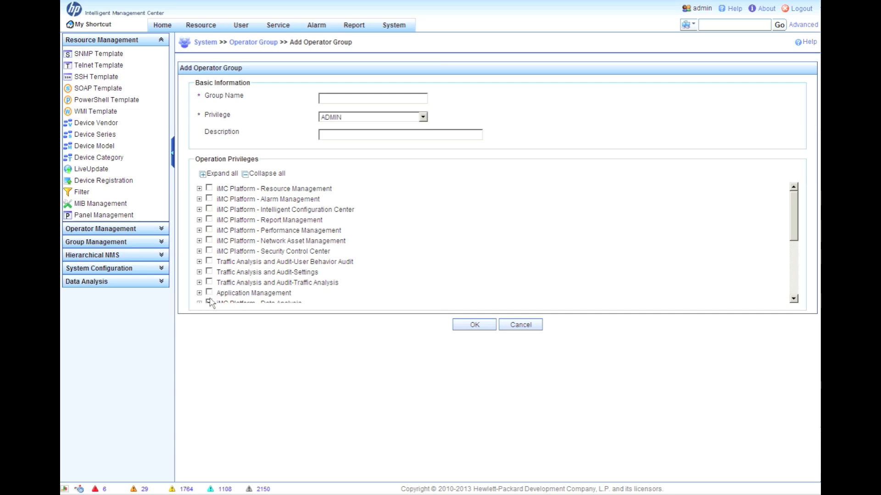
- Grant Real-Time Location under Terminal Access Management, name the group RealTimeLocate with Viewer privilege
left_click(199, 189)
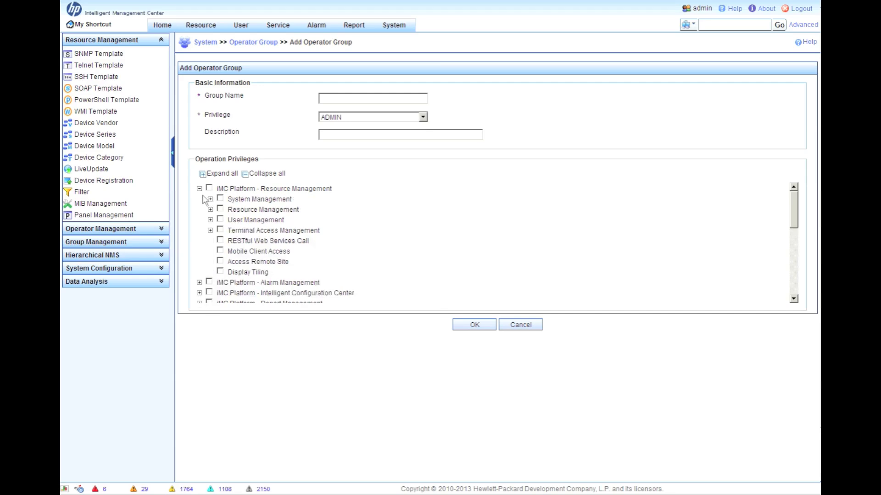
left_click(211, 230)
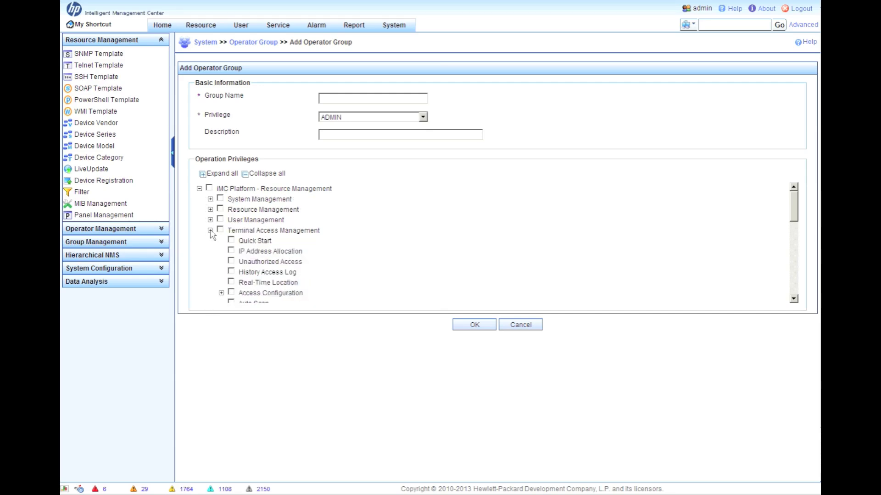
left_click(231, 282)
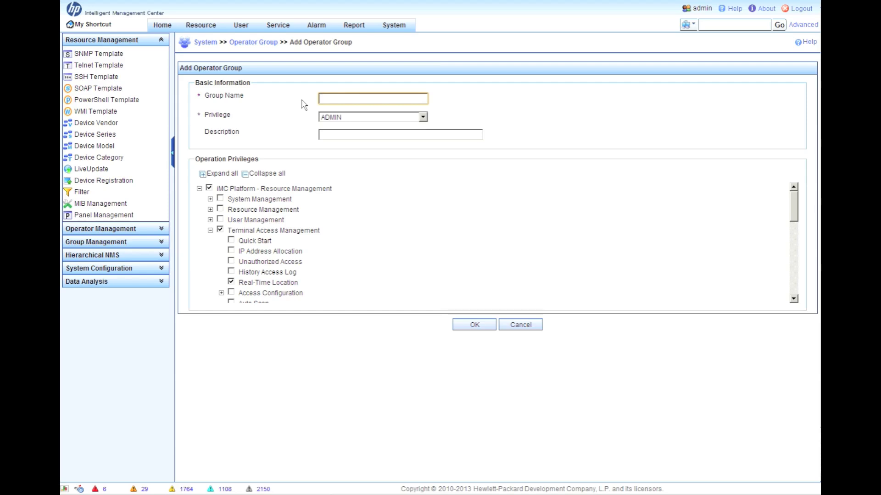
type("RealTimeLocate")
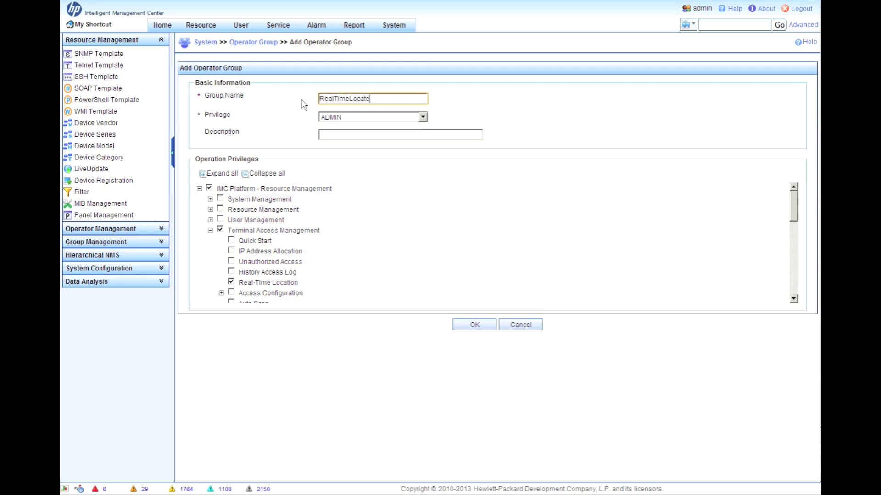
left_click(422, 116)
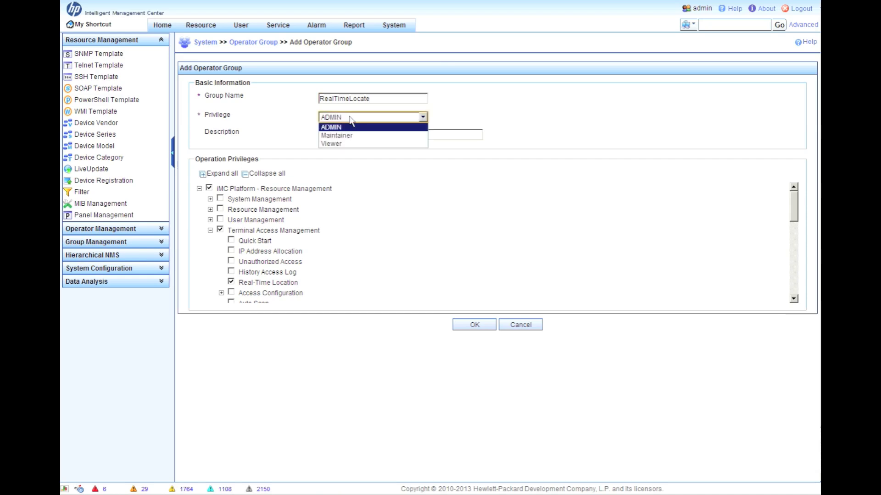
left_click(331, 144)
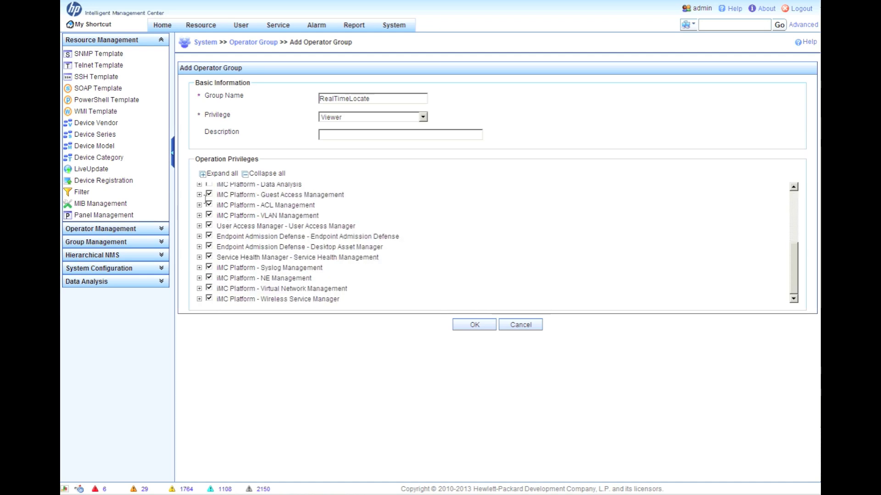
- Clear the remaining preset privileges and save the RealTimeLocate group
left_click(209, 216)
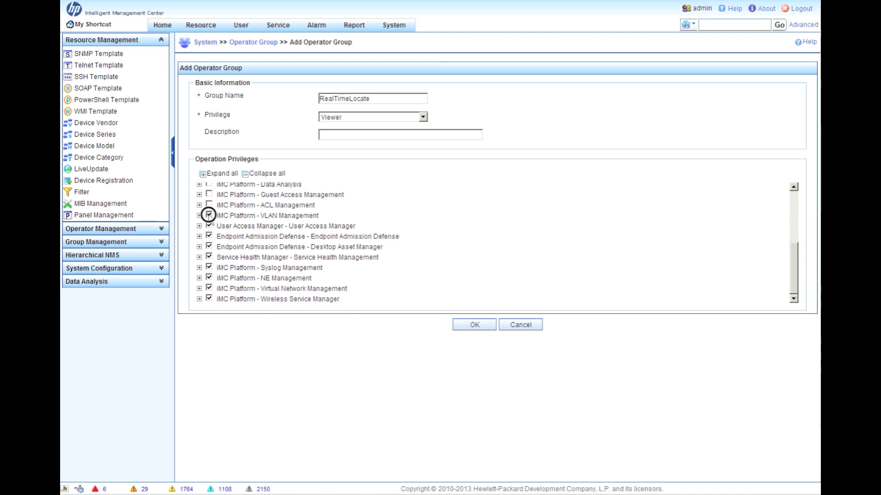
left_click(208, 216)
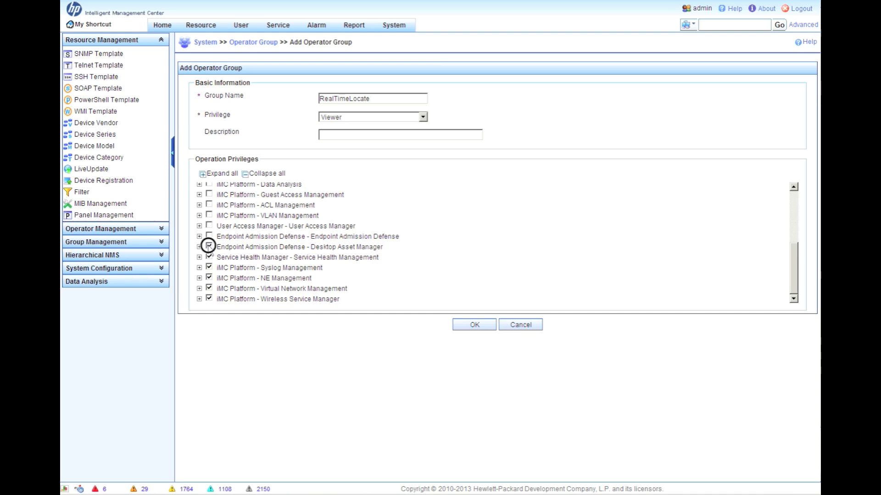
left_click(209, 247)
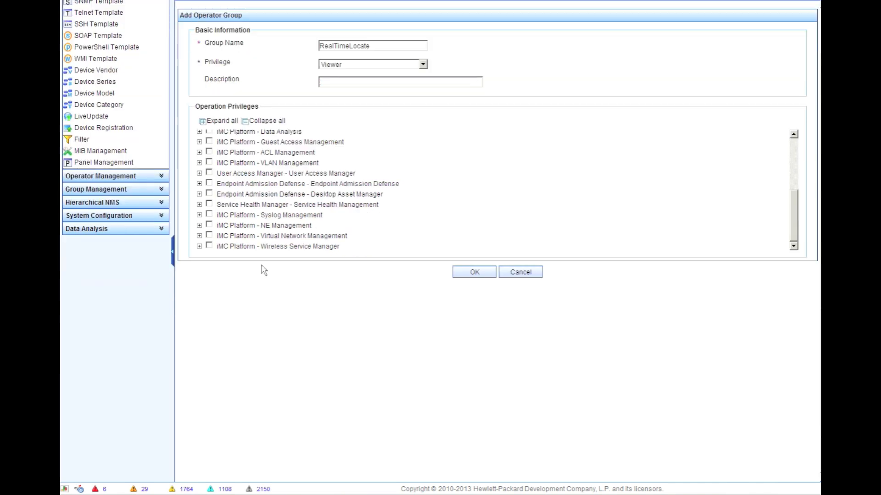
scroll("up", 3)
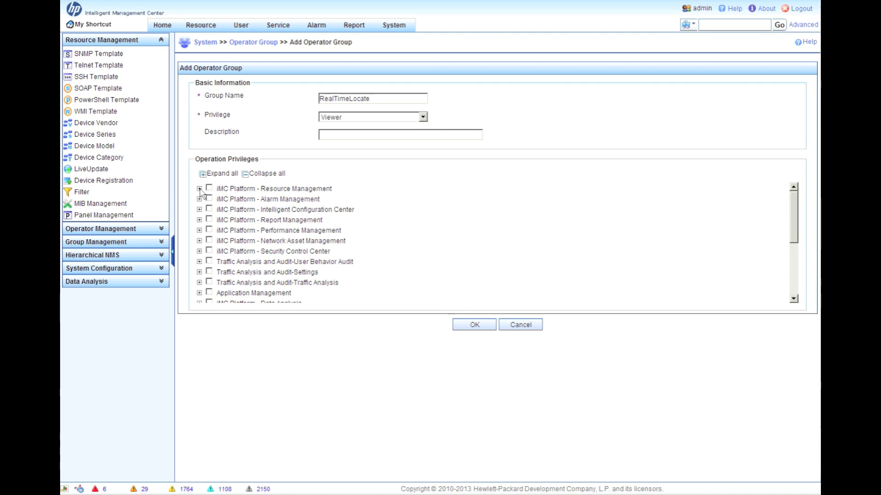
left_click(200, 188)
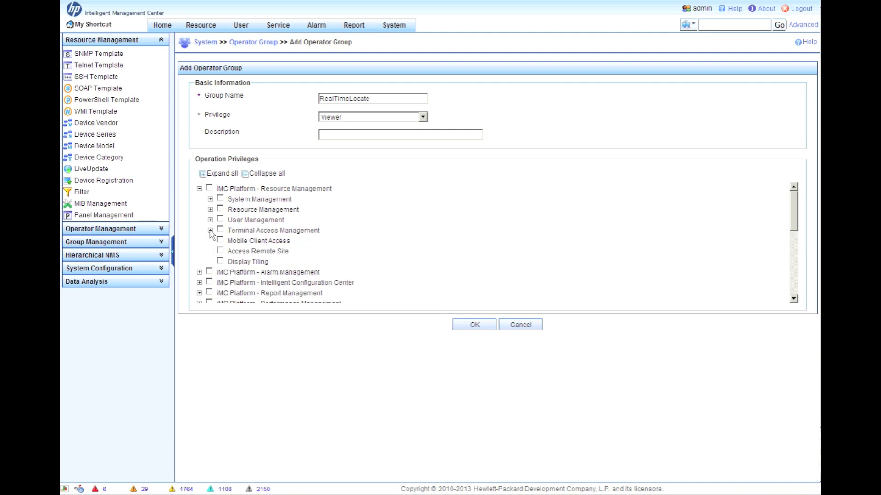
left_click(210, 230)
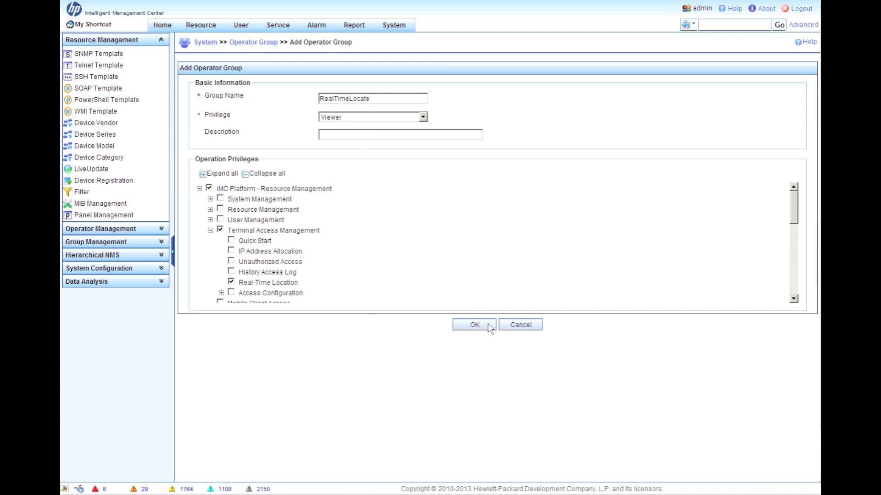
left_click(472, 324)
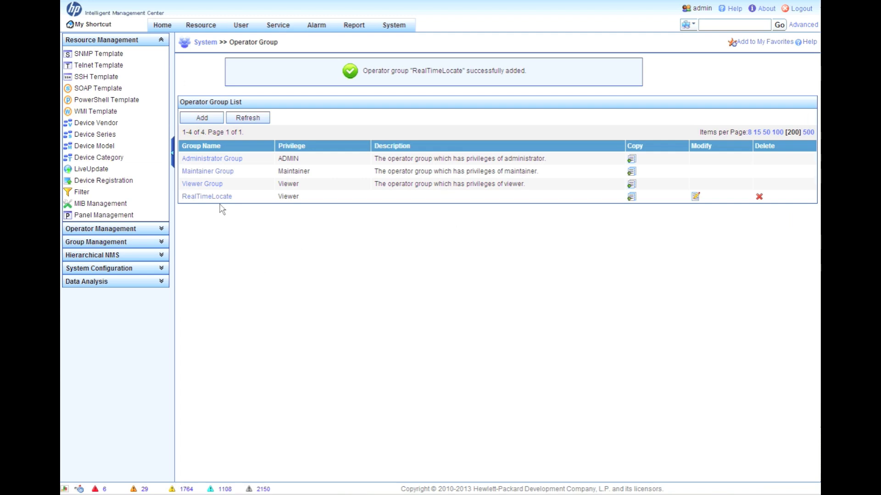
- Modify operator red to use the RealTimeLocate operator group
left_click(394, 25)
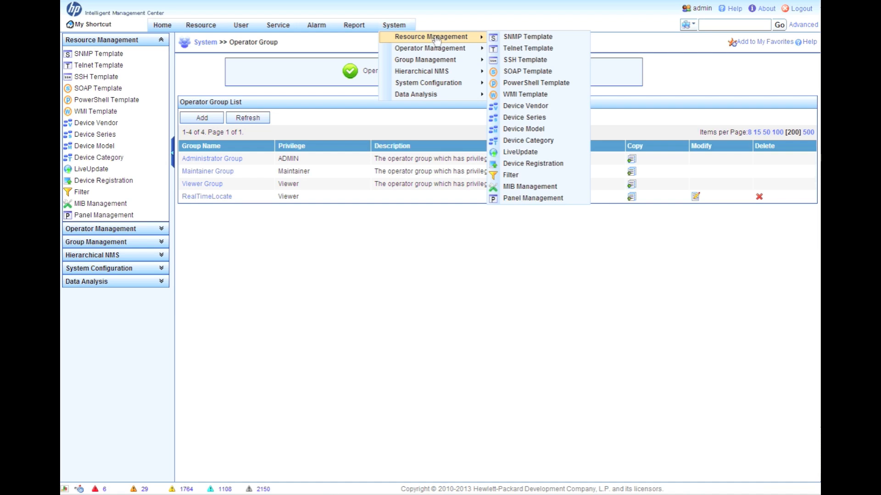
mouse_move(430, 49)
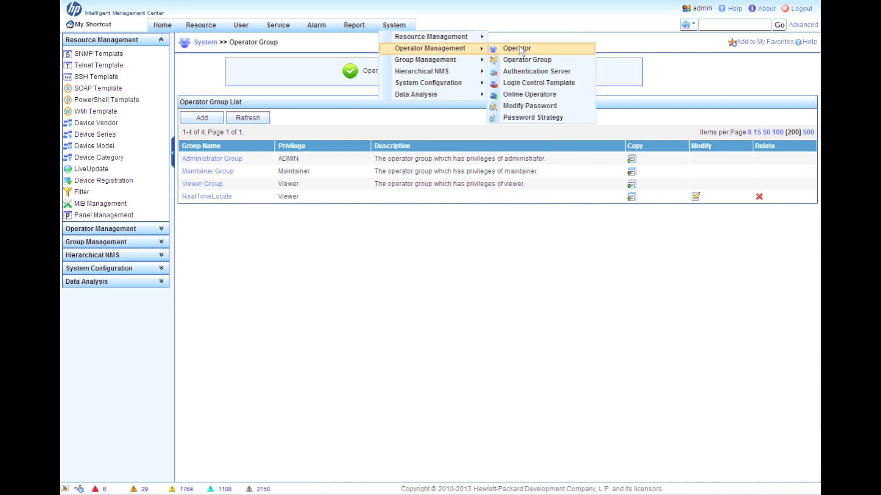
left_click(516, 49)
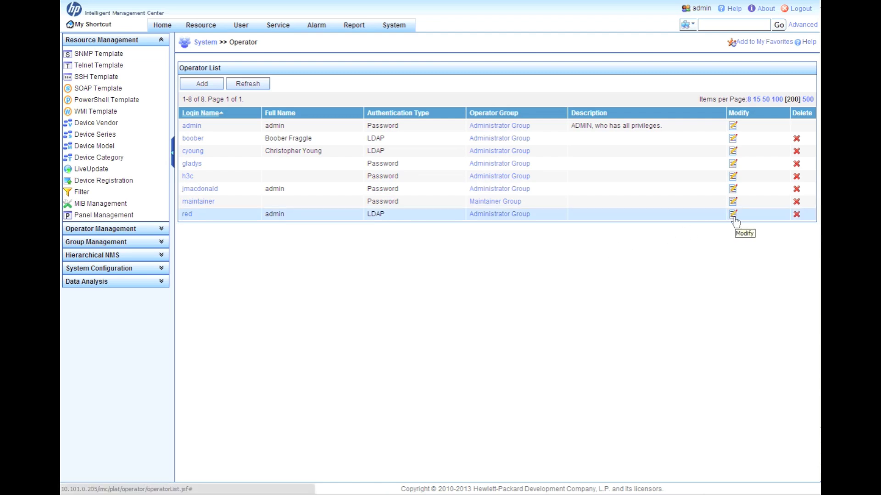
left_click(734, 214)
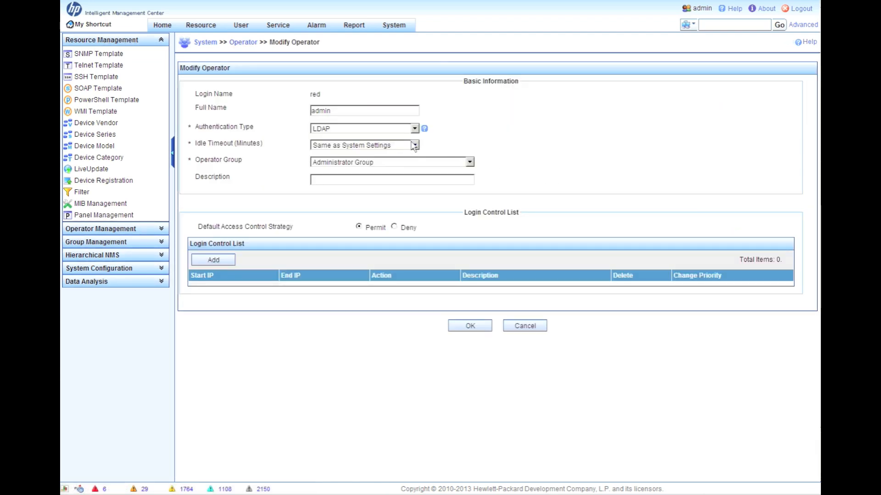
left_click(469, 162)
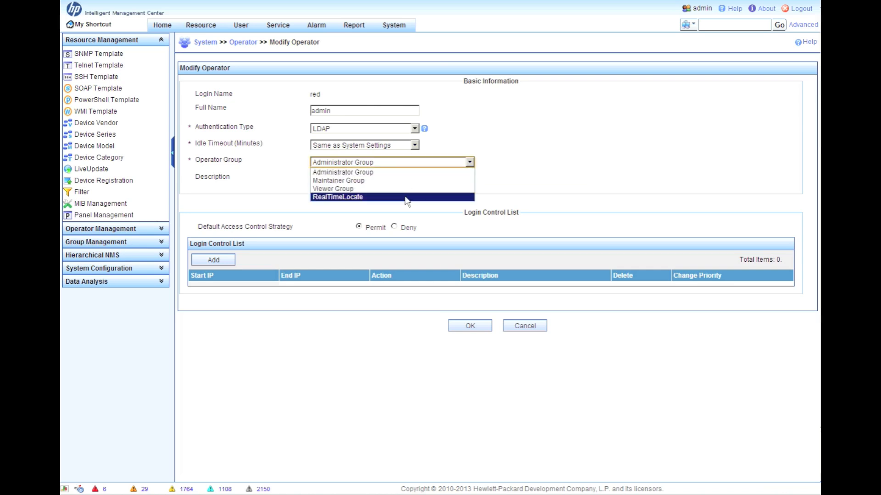
left_click(336, 197)
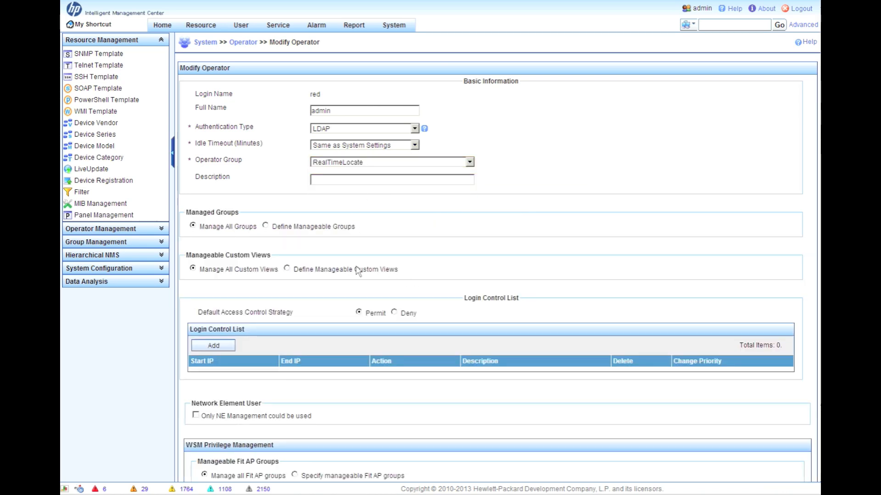
scroll("down", 3)
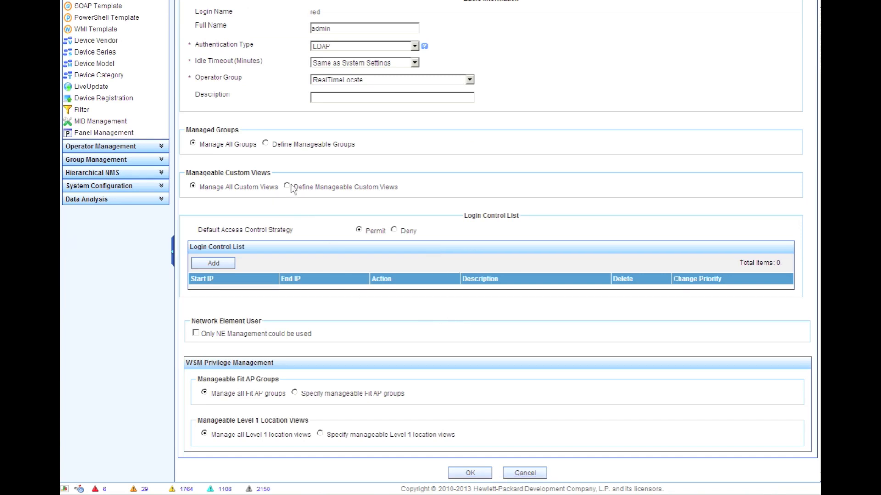
mouse_move(311, 197)
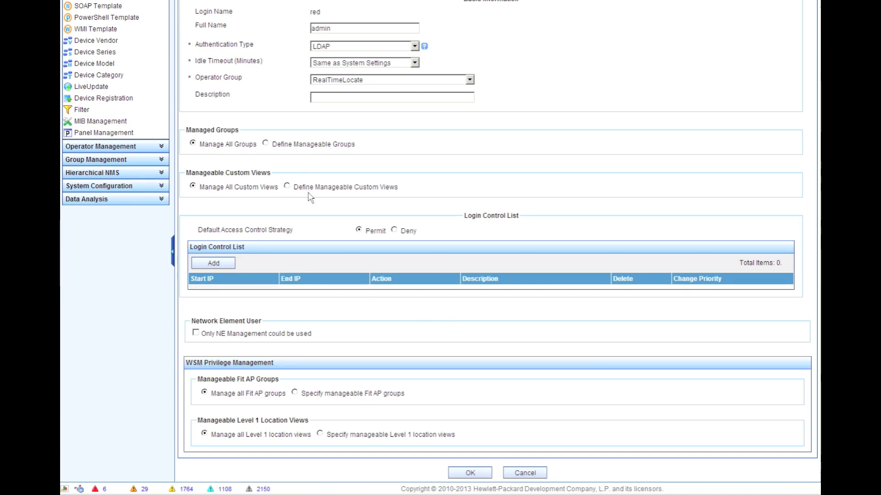
mouse_move(364, 353)
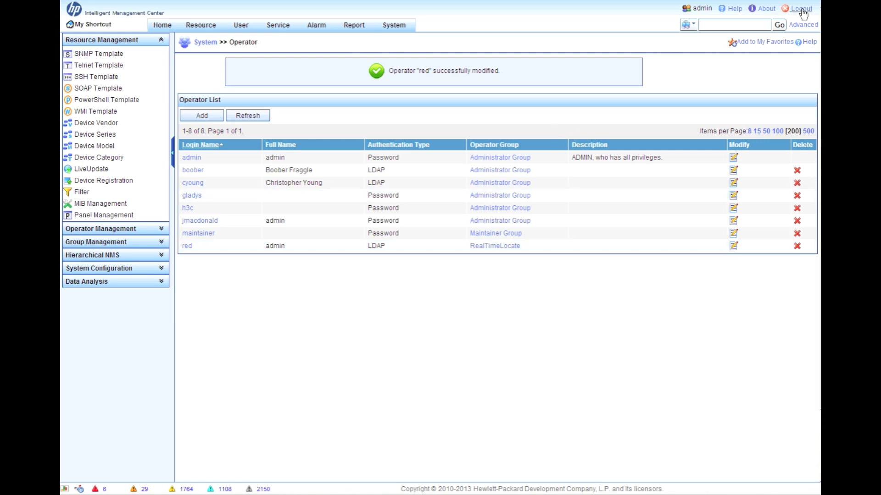
- Log out of the admin session and attempt signing in as red with a password
left_click(800, 8)
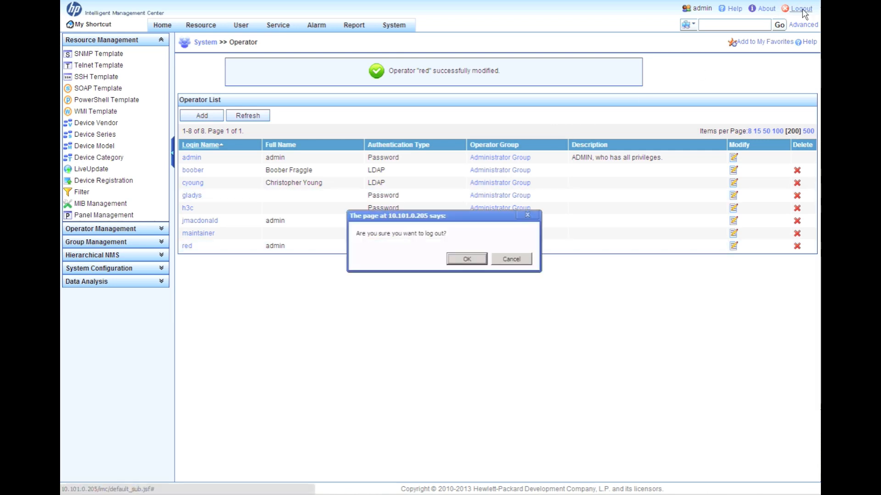
left_click(467, 259)
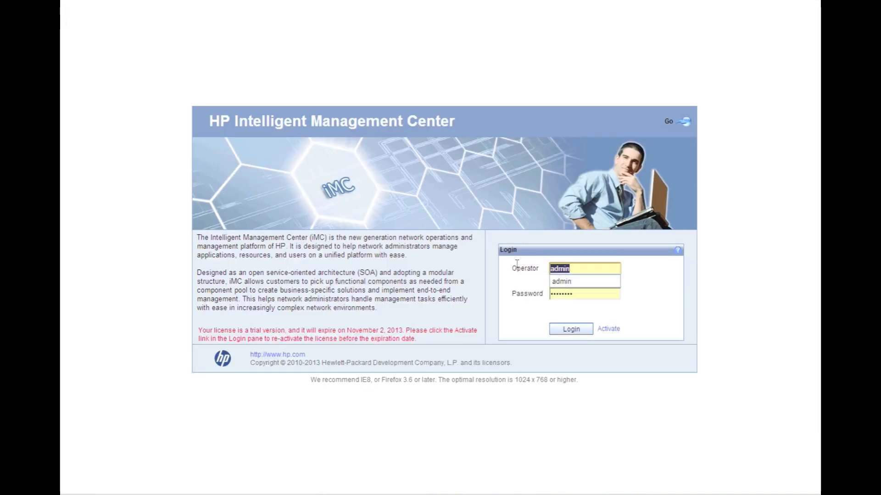
type("red")
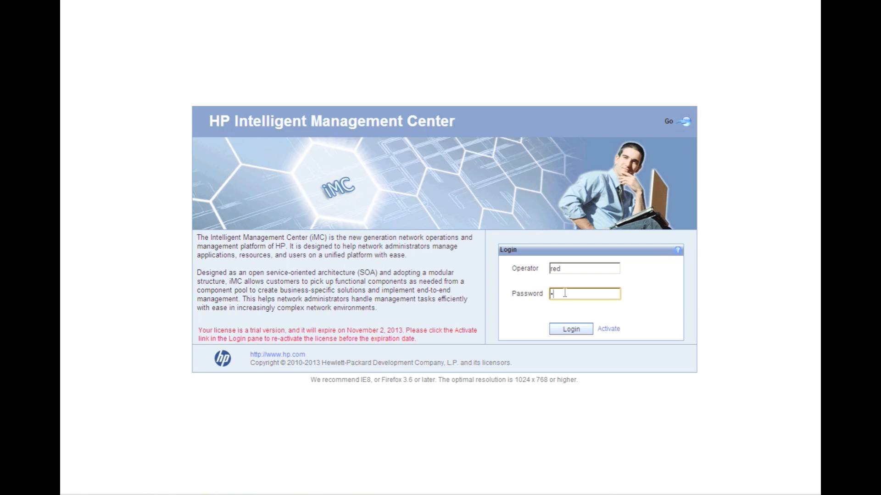
type("password")
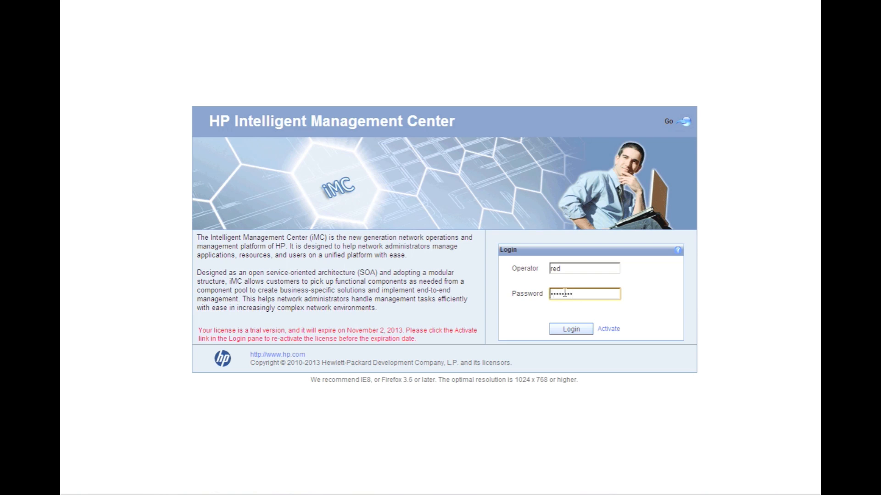
left_click(569, 328)
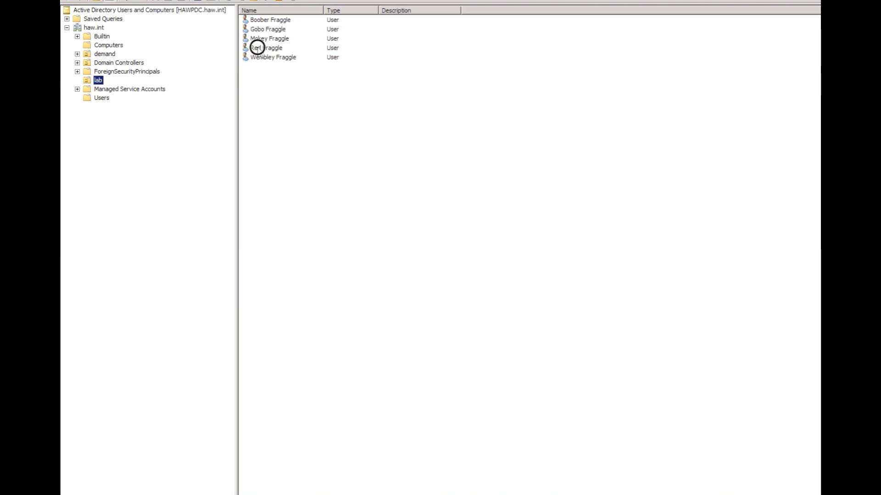
- Reset Red Fraggle's password without forcing a change at next logon
left_click(267, 46)
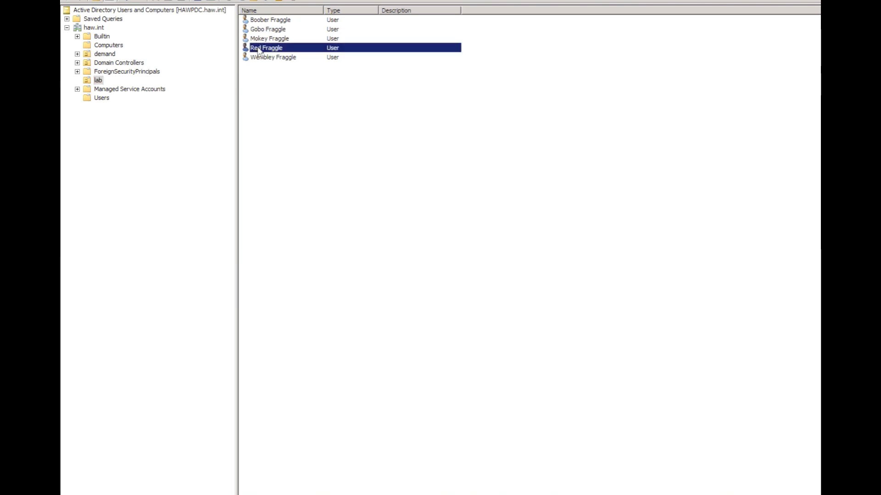
right_click(266, 46)
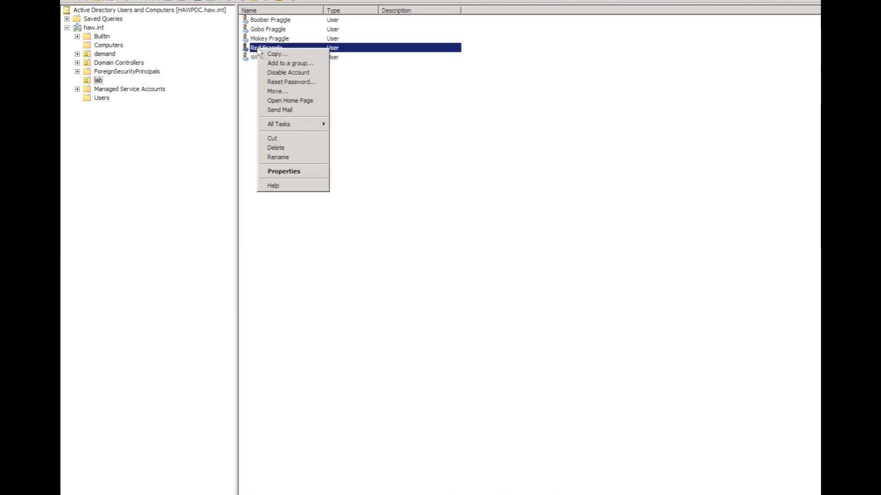
left_click(291, 82)
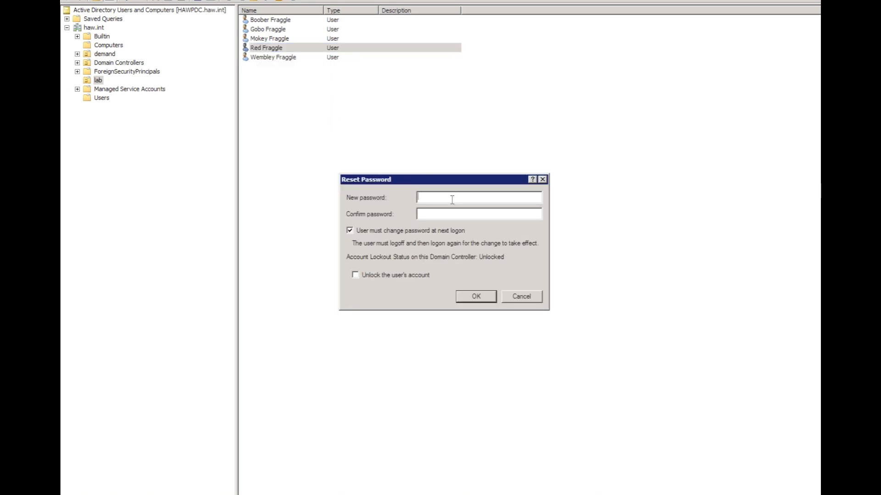
type("password")
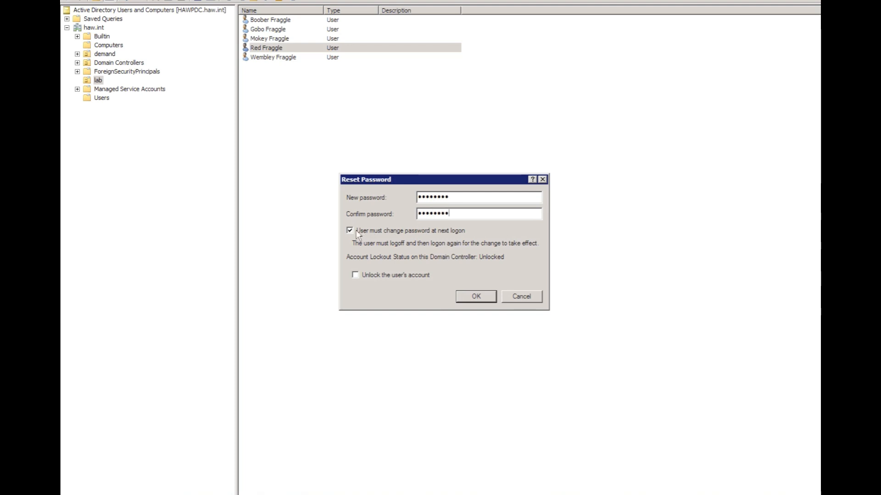
left_click(349, 230)
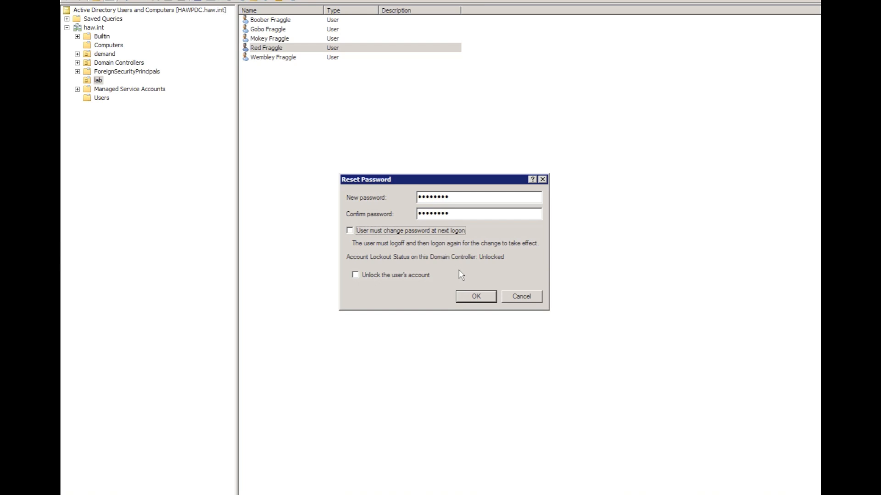
left_click(474, 296)
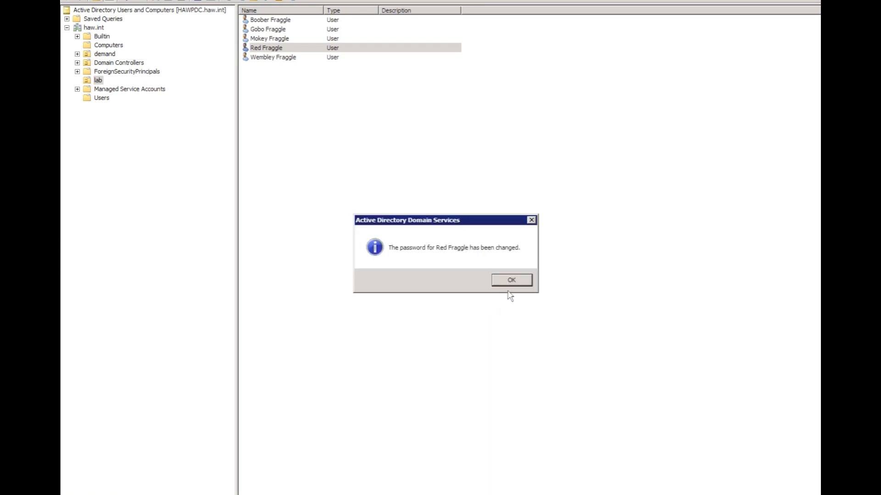
left_click(510, 280)
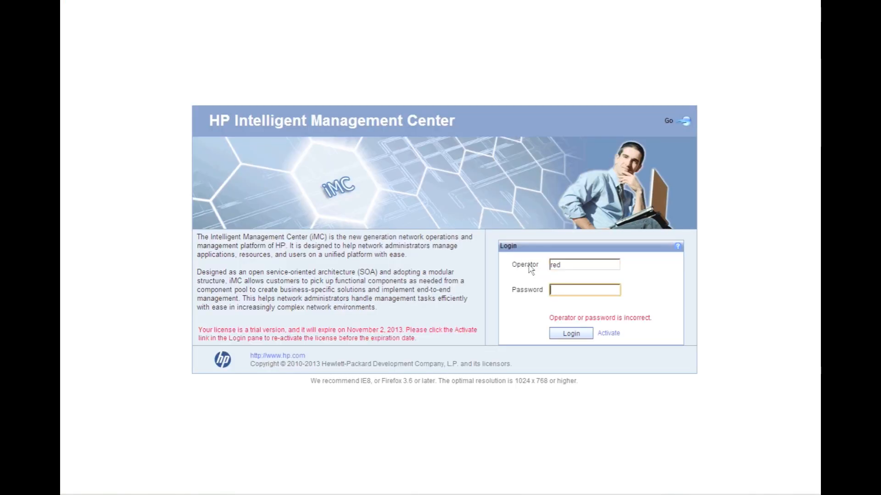
- Sign in as operator red with the new password, landing on the restricted My Shortcut page
type("password")
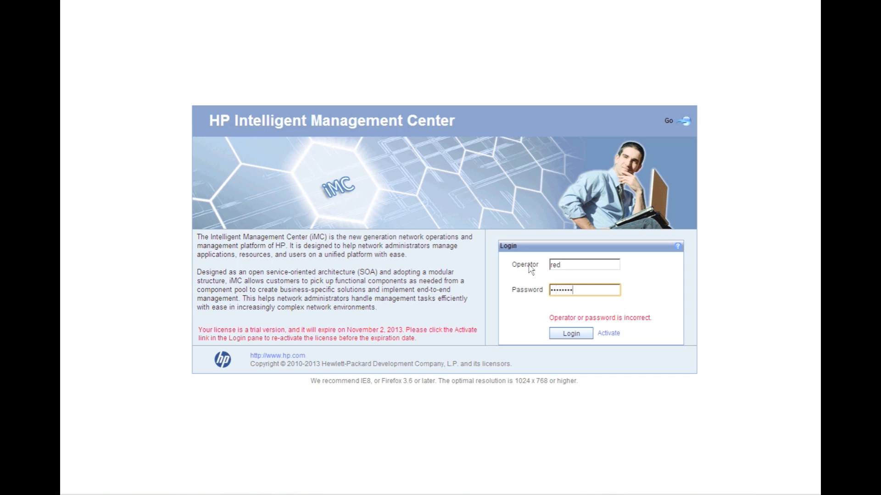
left_click(570, 333)
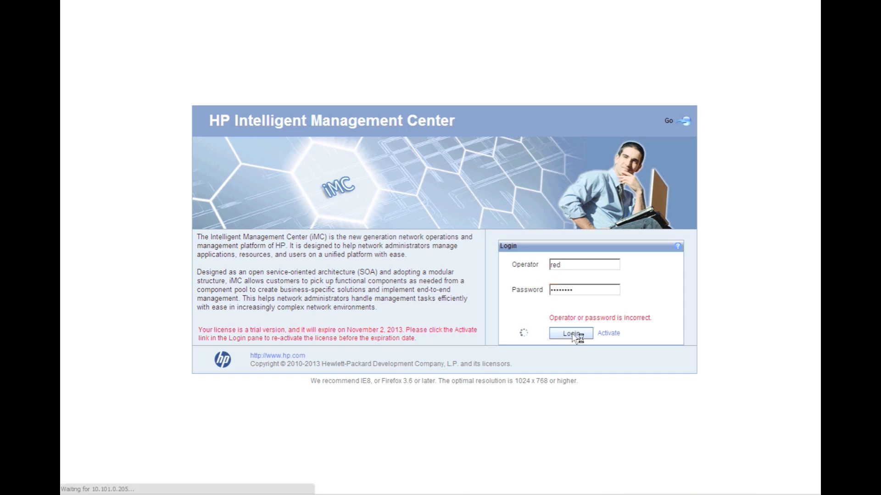
left_click(570, 333)
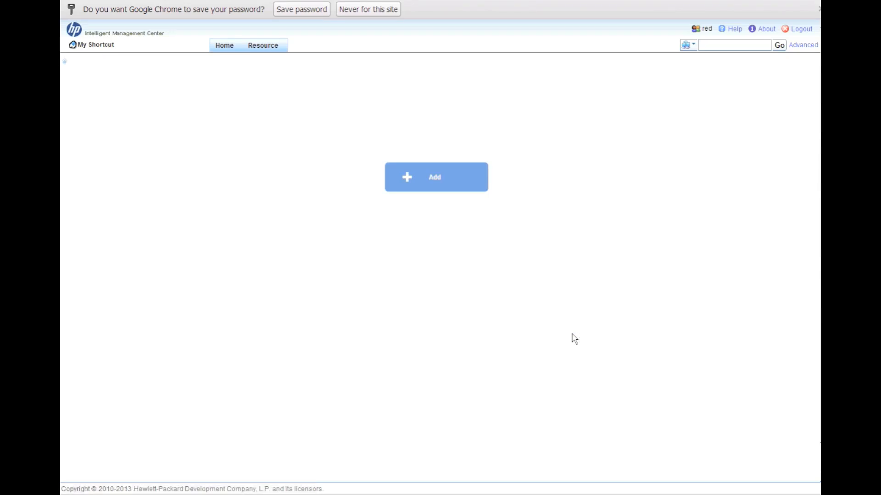
- Run a Real-Time Location lookup for 10.101.0.50, returning device 10.101.0.221 on GigabitEthernet2/0/18
left_click(263, 46)
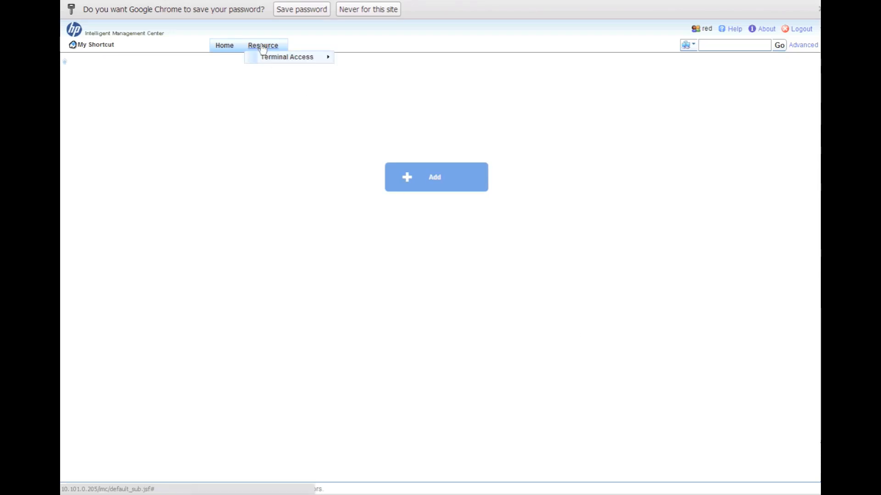
mouse_move(287, 57)
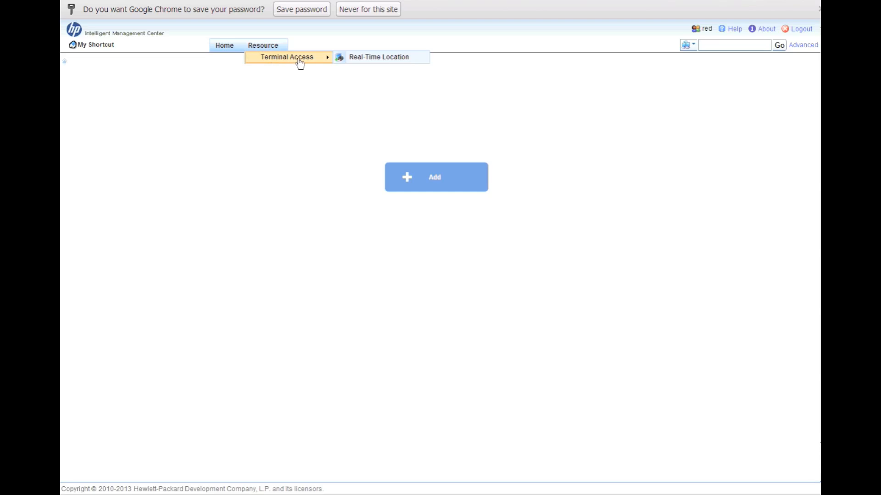
mouse_move(379, 57)
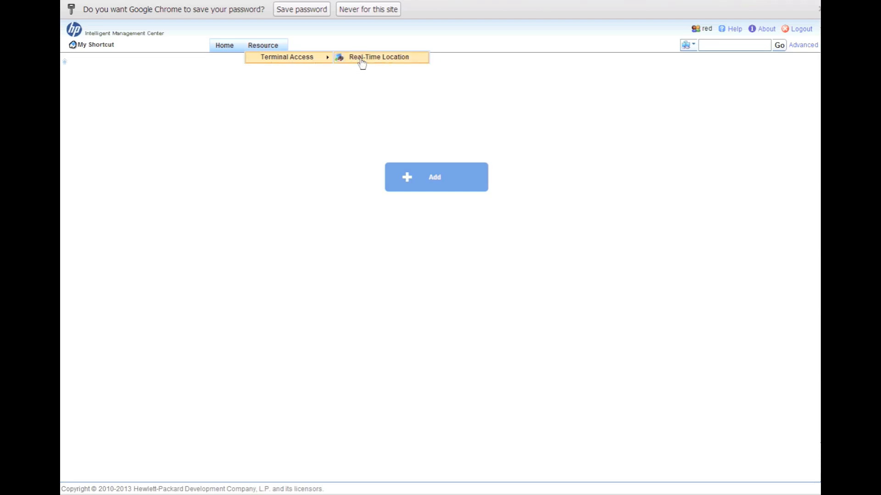
left_click(380, 57)
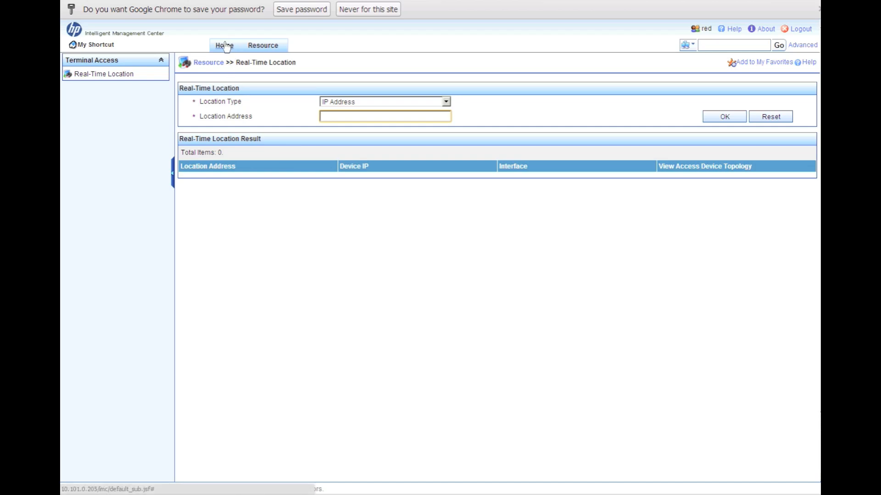
mouse_move(803, 44)
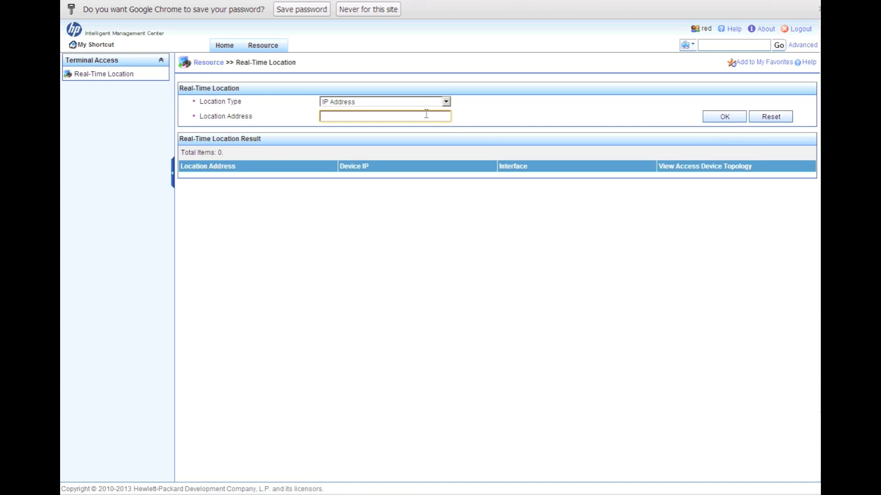
type("10.101.0.50")
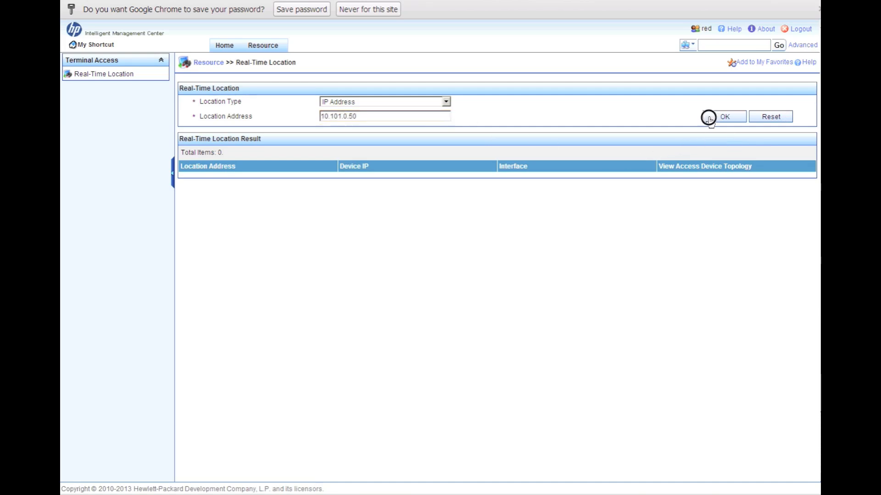
left_click(724, 117)
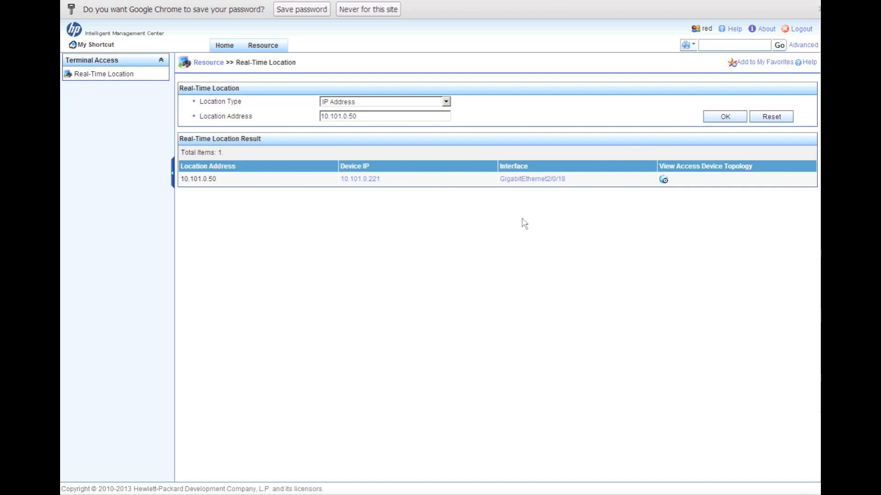